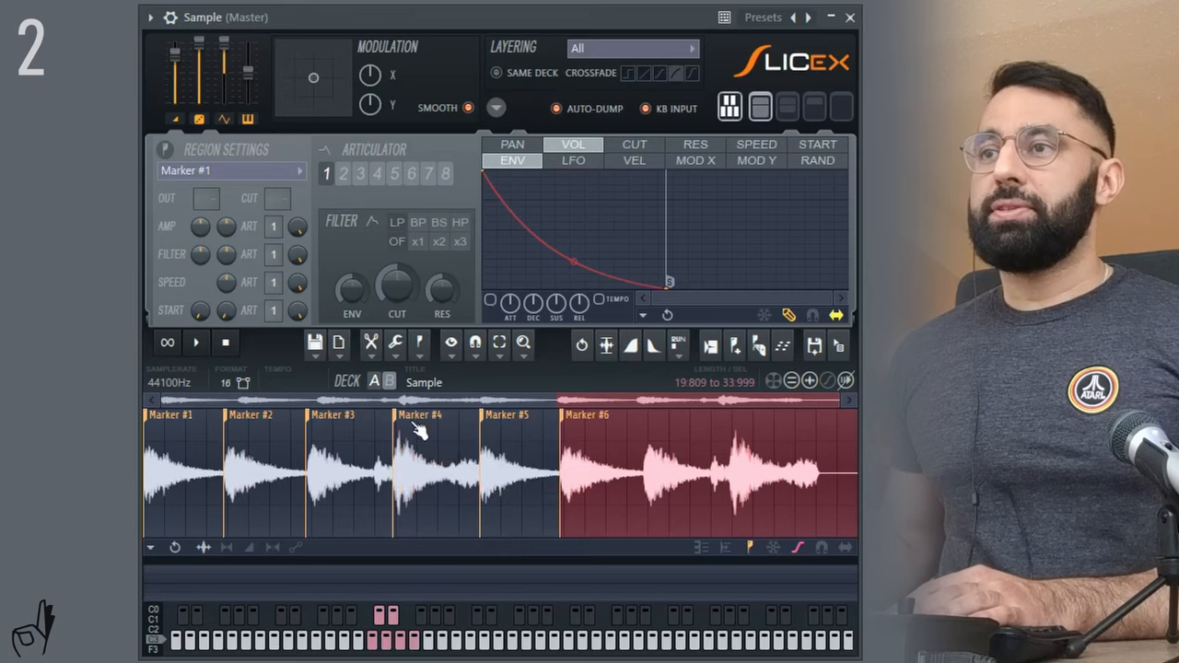
- Delete Marker #4 and other unwanted slice markers, leaving six markers across the waveform
{"action": "right_click", "coordinate": [419, 428]}
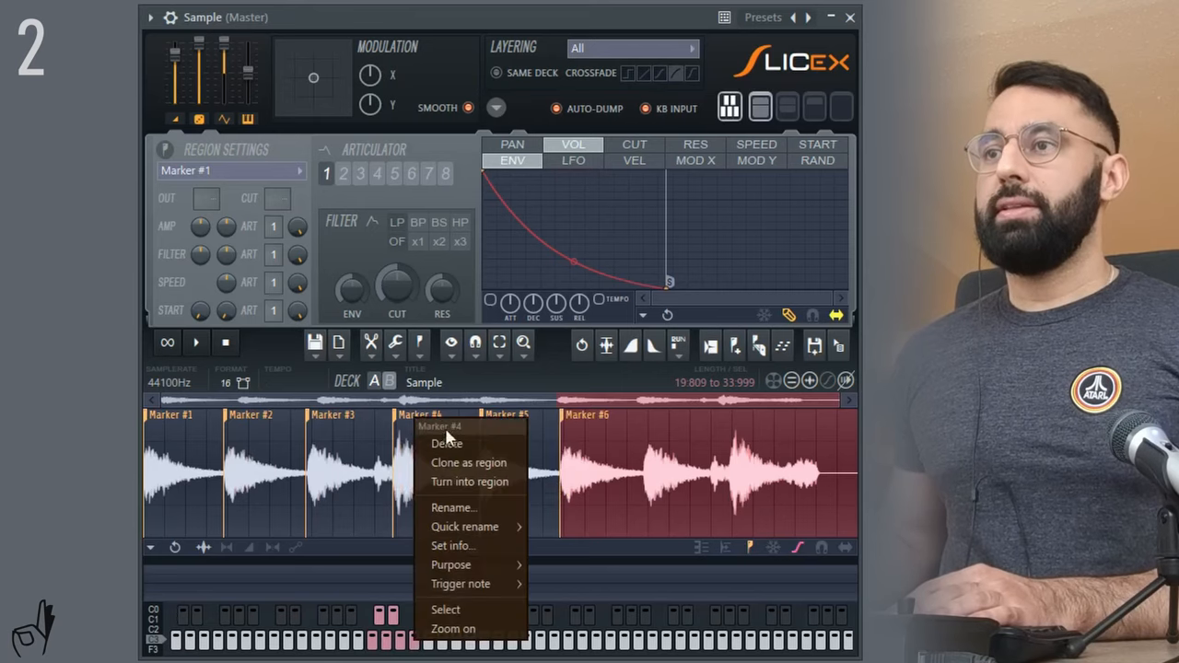
{"action": "left_click", "coordinate": [446, 444]}
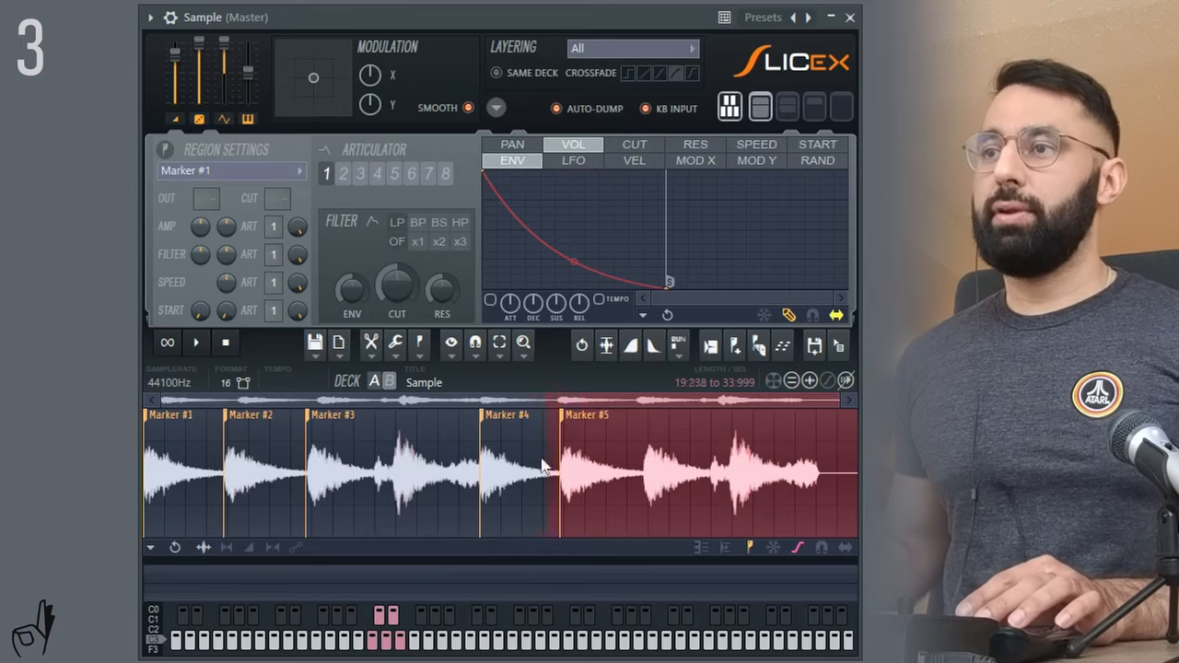
{"action": "left_click", "coordinate": [308, 484]}
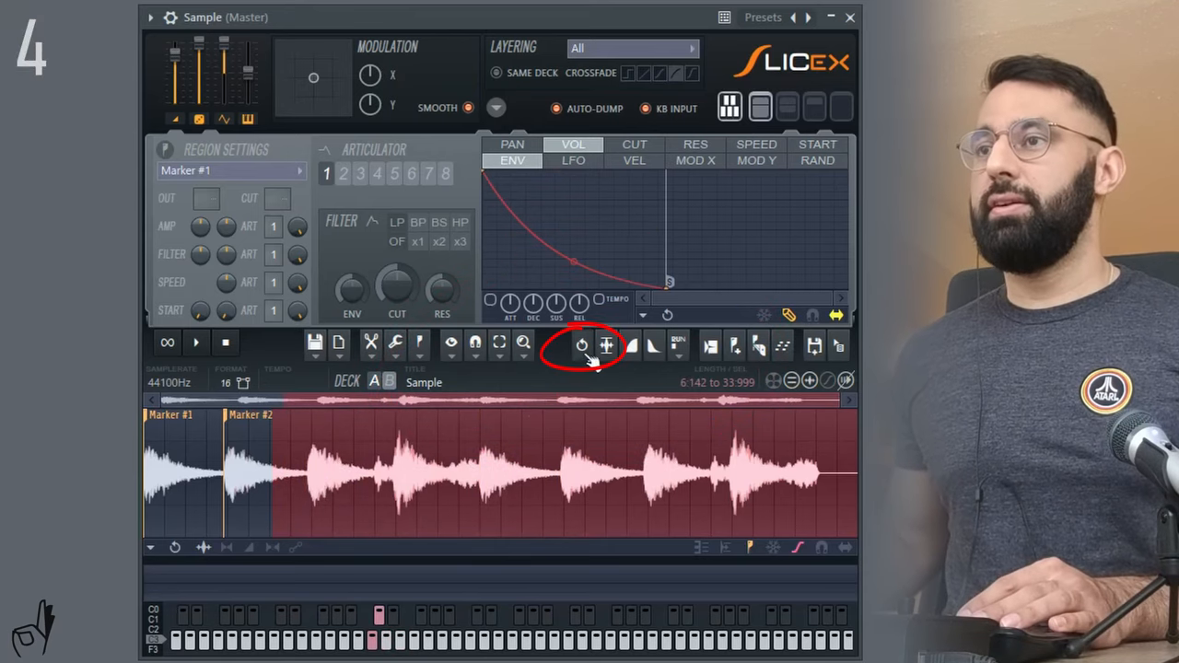
{"action": "left_click", "coordinate": [581, 345]}
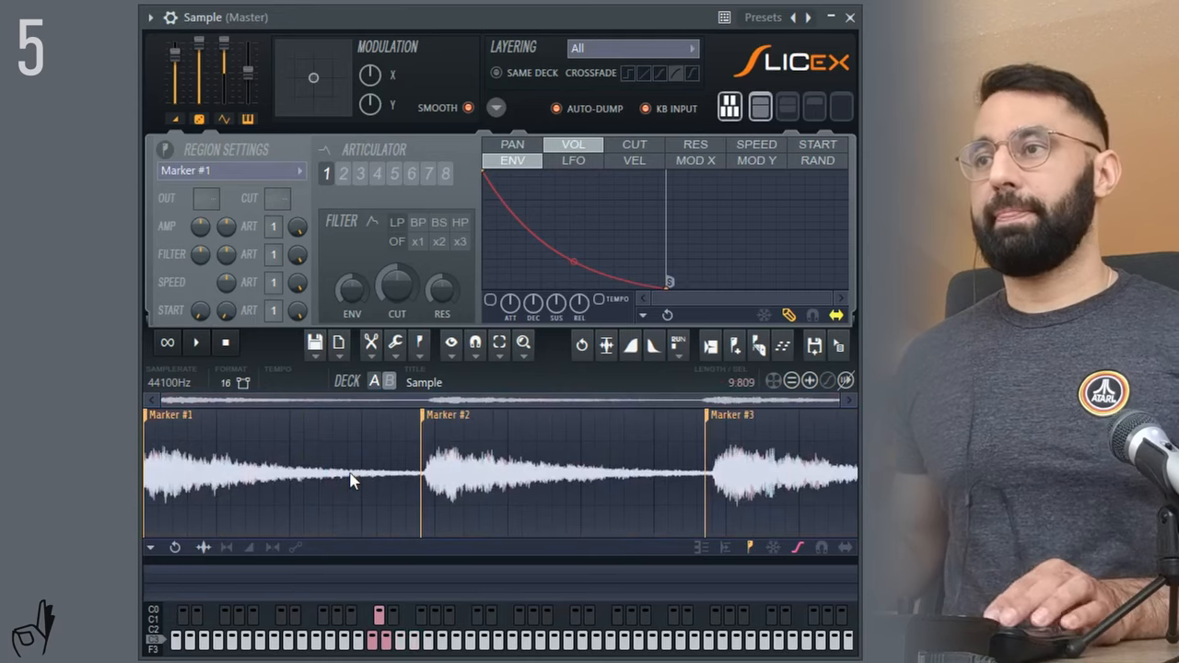
{"action": "left_click_drag", "start_coordinate": [391, 470], "coordinate": [829, 470]}
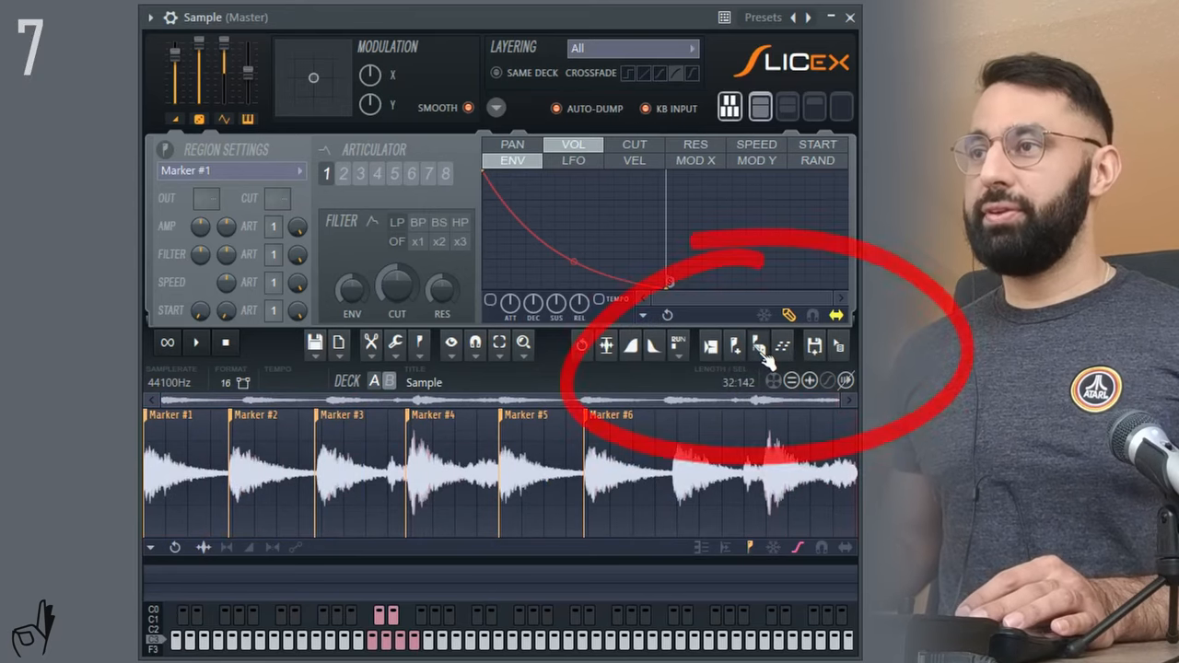
- Auto-slice the sample into eight evenly spaced markers with auto-dump off
{"action": "left_click", "coordinate": [758, 345]}
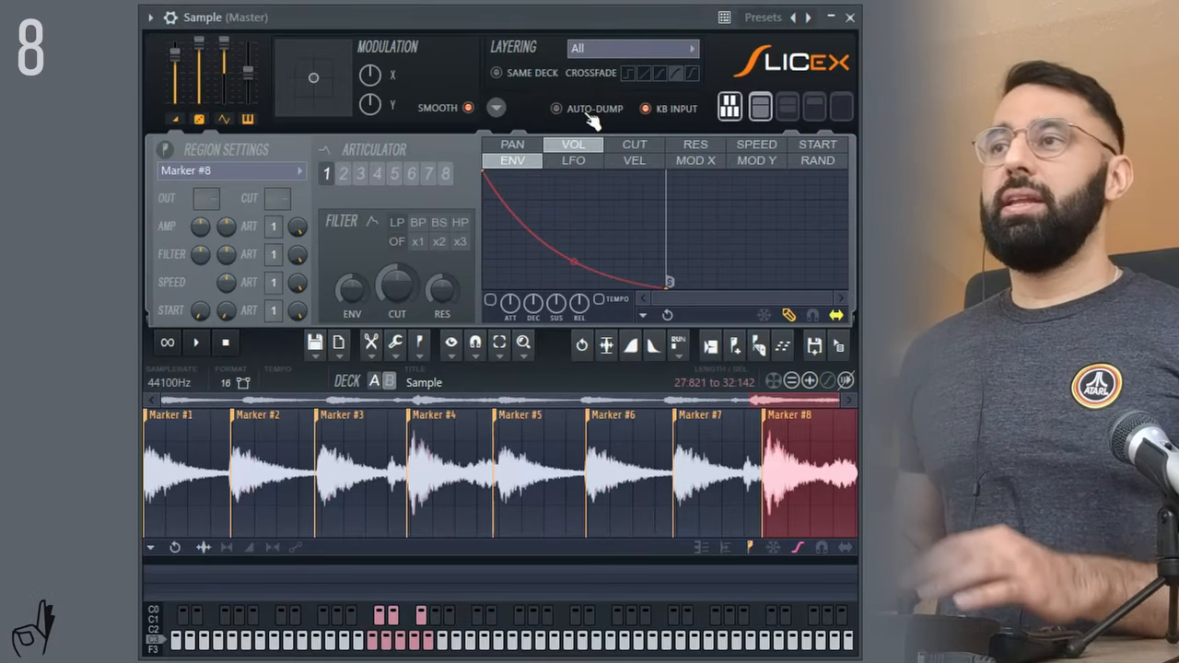
{"action": "mouse_move", "coordinate": [258, 87]}
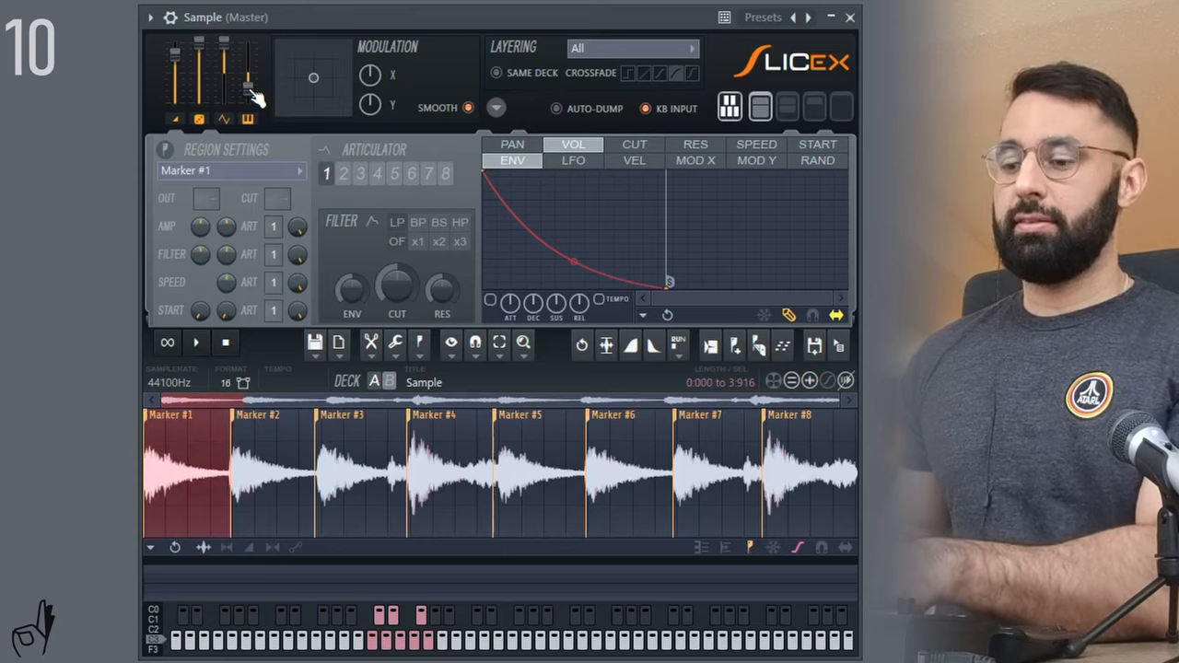
- Enable 'Loop half of regions' in the Slicex settings menu
{"action": "left_click", "coordinate": [495, 108]}
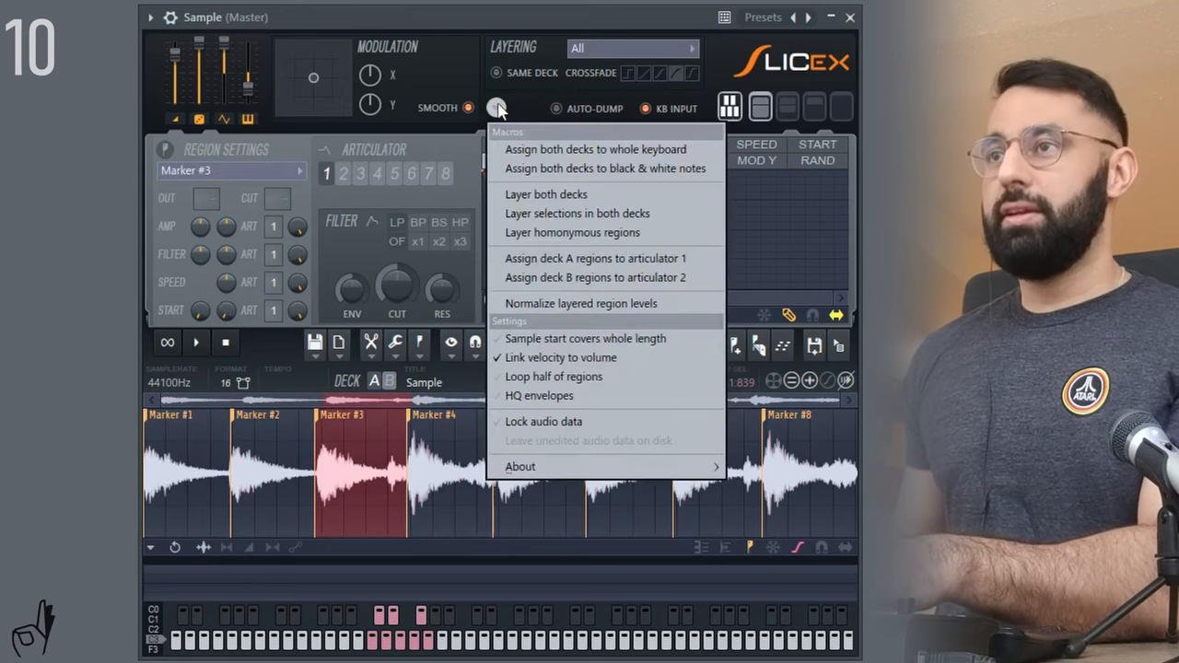
{"action": "mouse_move", "coordinate": [563, 357]}
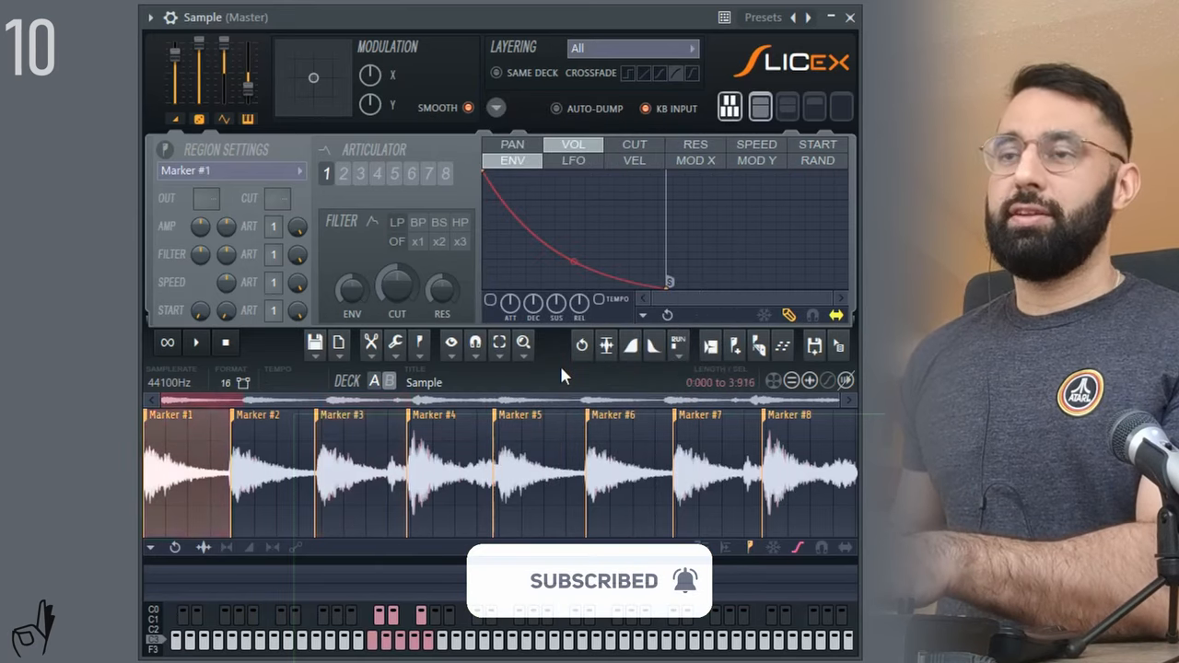
{"action": "left_click", "coordinate": [189, 470]}
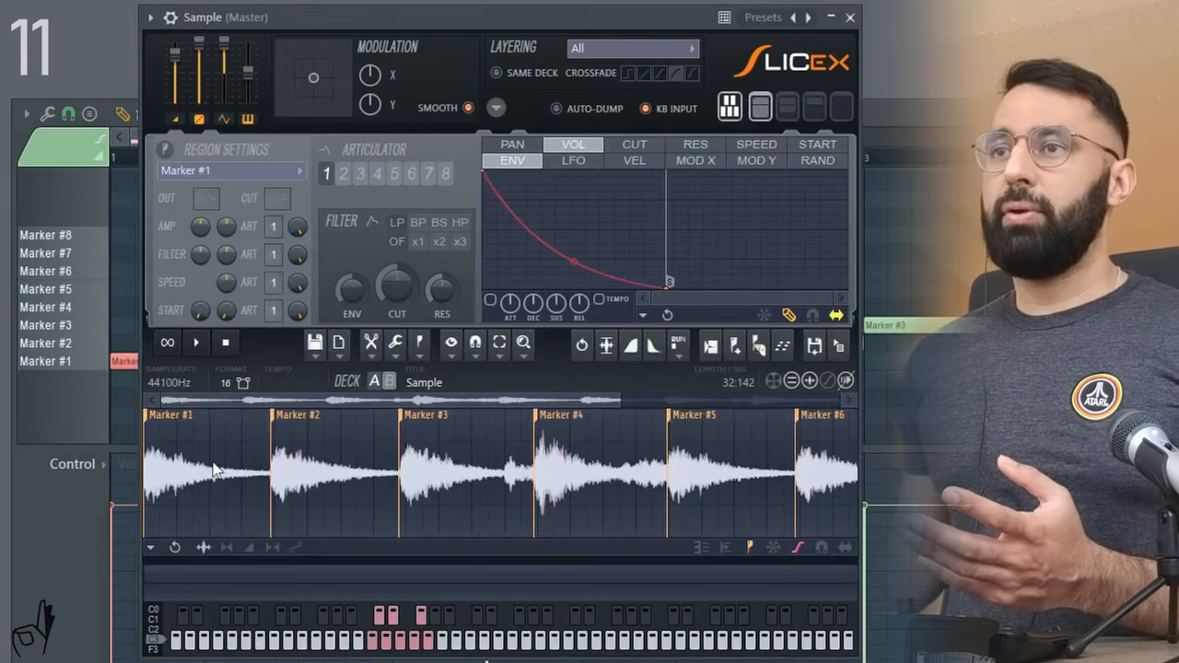
- Time-stretch the sample from 3872 ms to 4210 ms
{"action": "left_click", "coordinate": [212, 470]}
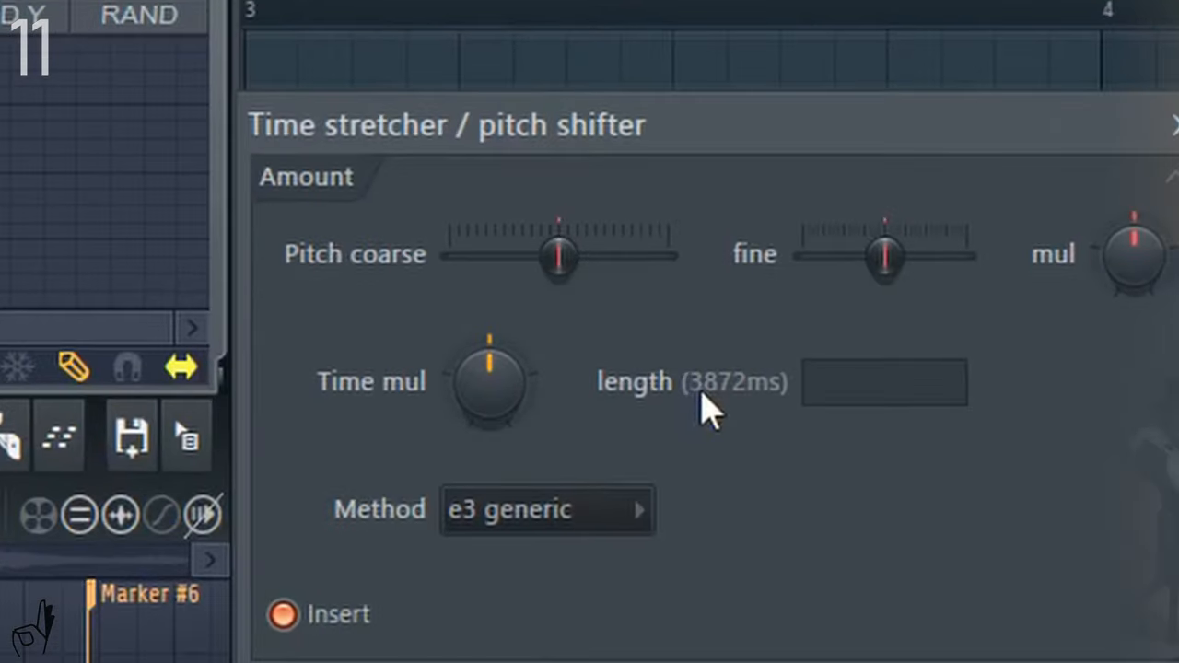
{"action": "mouse_move", "coordinate": [765, 414]}
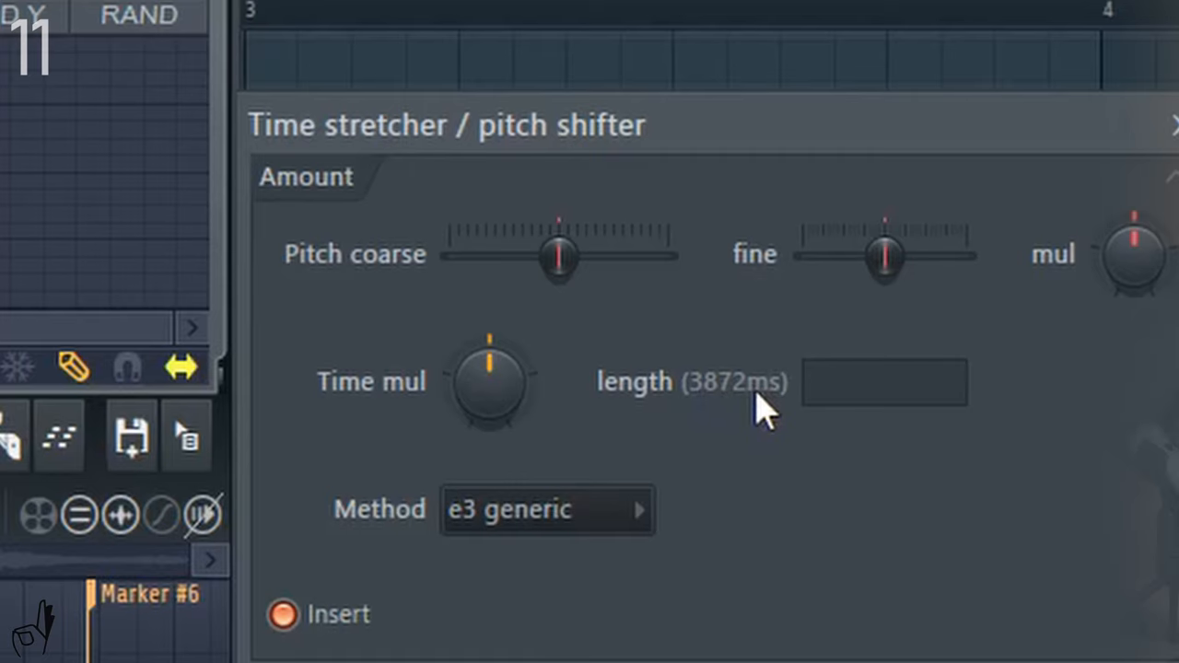
{"action": "mouse_move", "coordinate": [737, 410]}
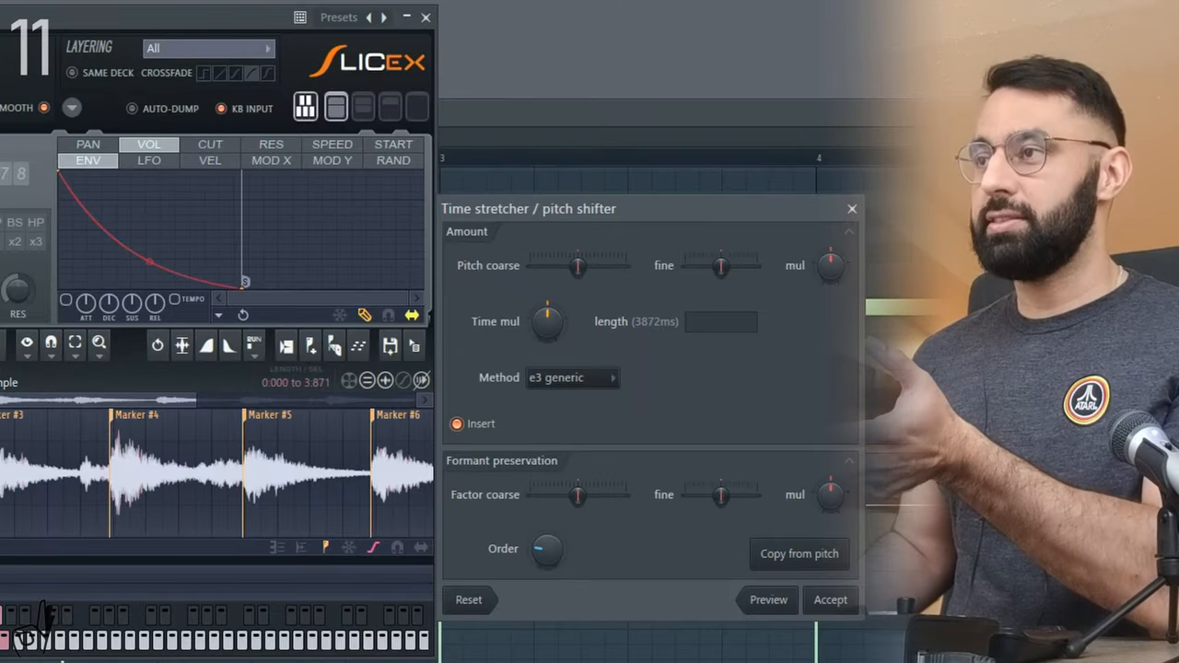
{"action": "left_click", "coordinate": [721, 321]}
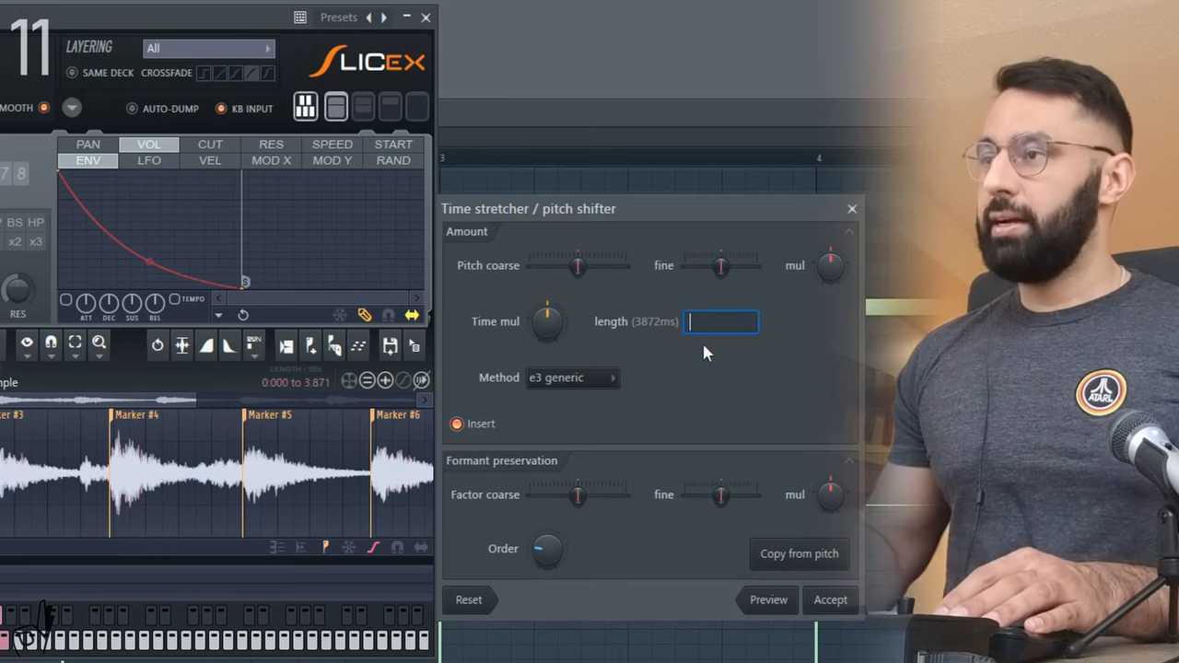
{"action": "type", "text": "4210"}
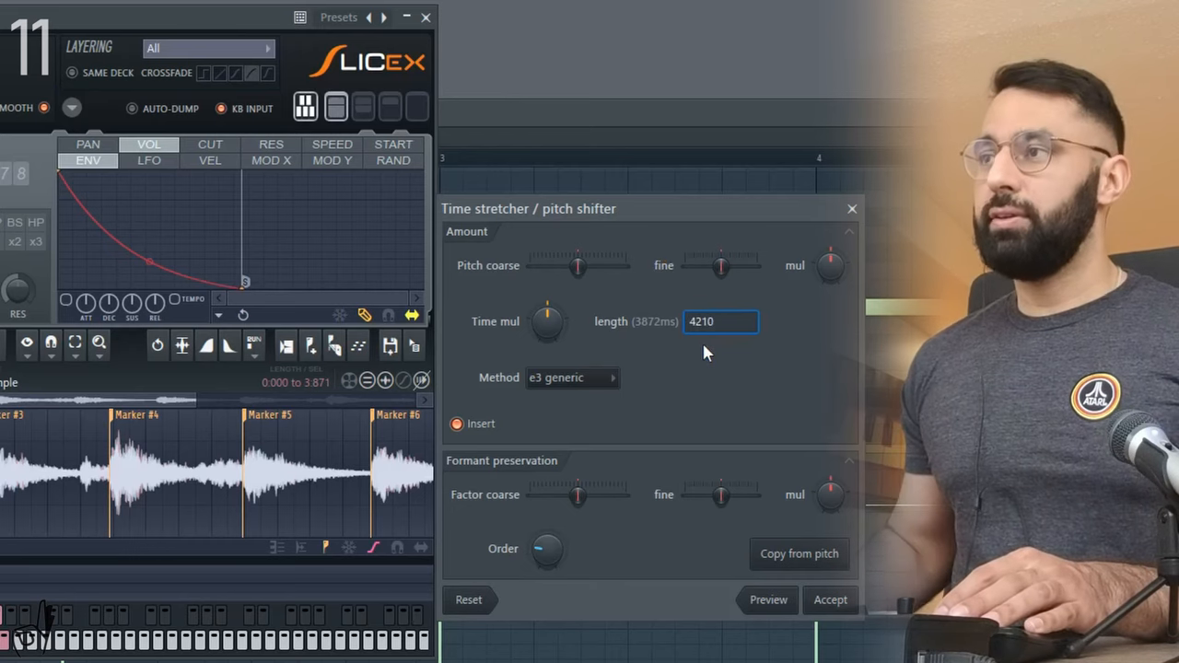
{"action": "left_click", "coordinate": [721, 322]}
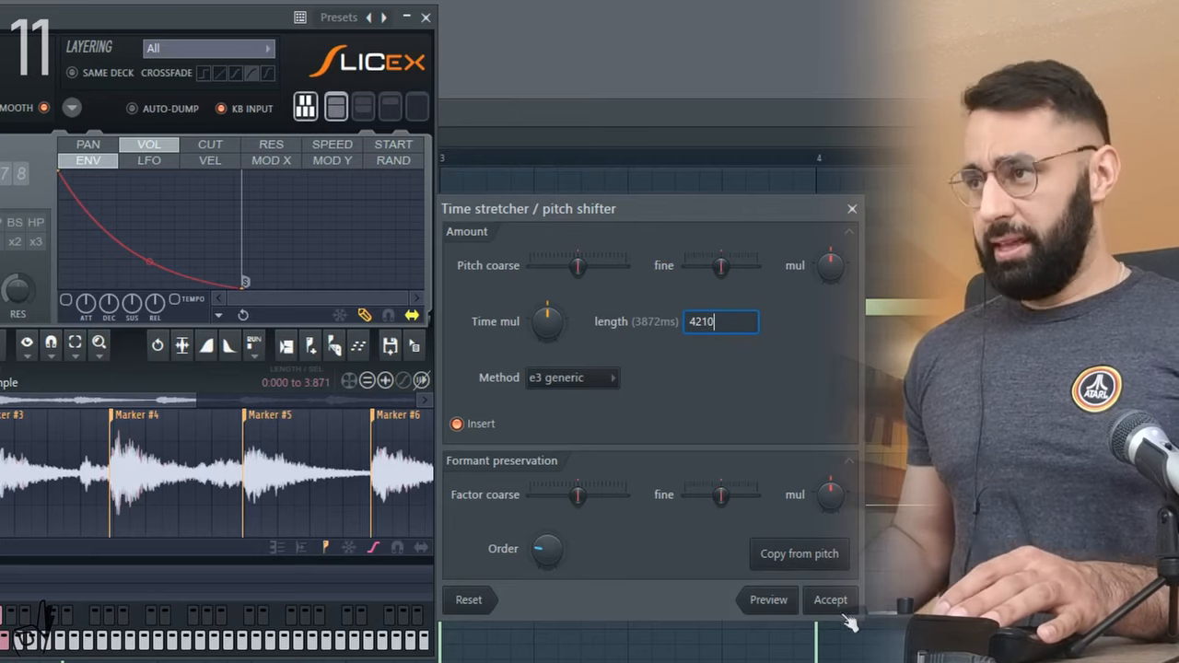
{"action": "left_click", "coordinate": [828, 600]}
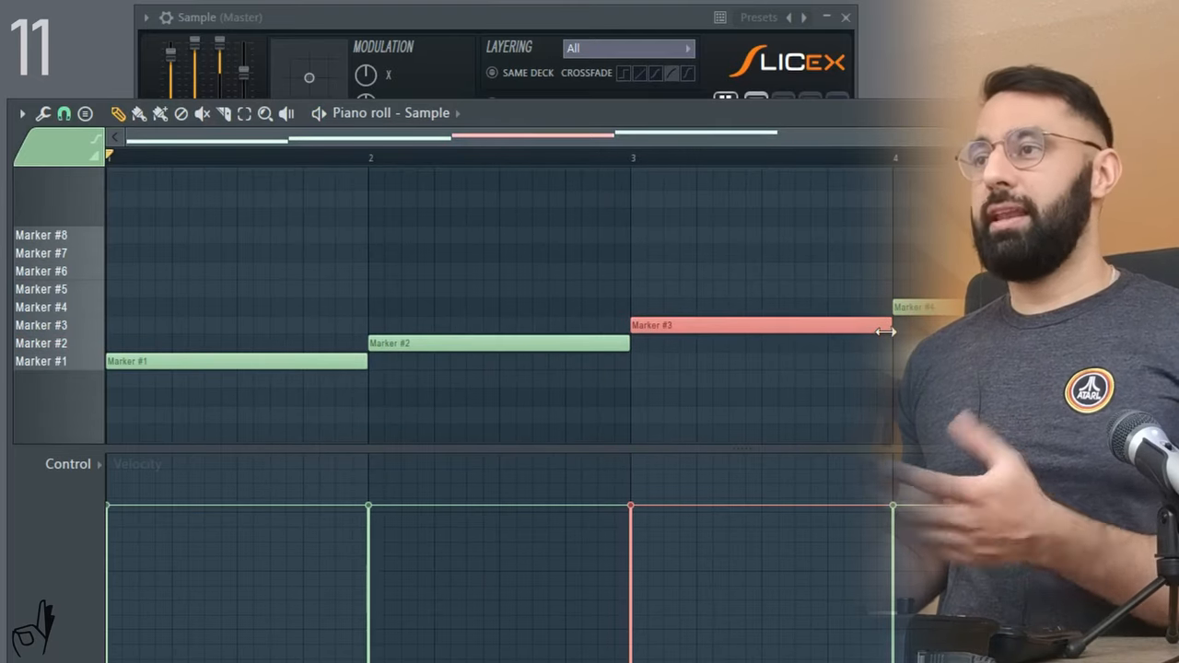
- Shorten the Marker #3 note and shift it earlier in the piano roll
{"action": "left_click_drag", "start_coordinate": [885, 330], "coordinate": [728, 330]}
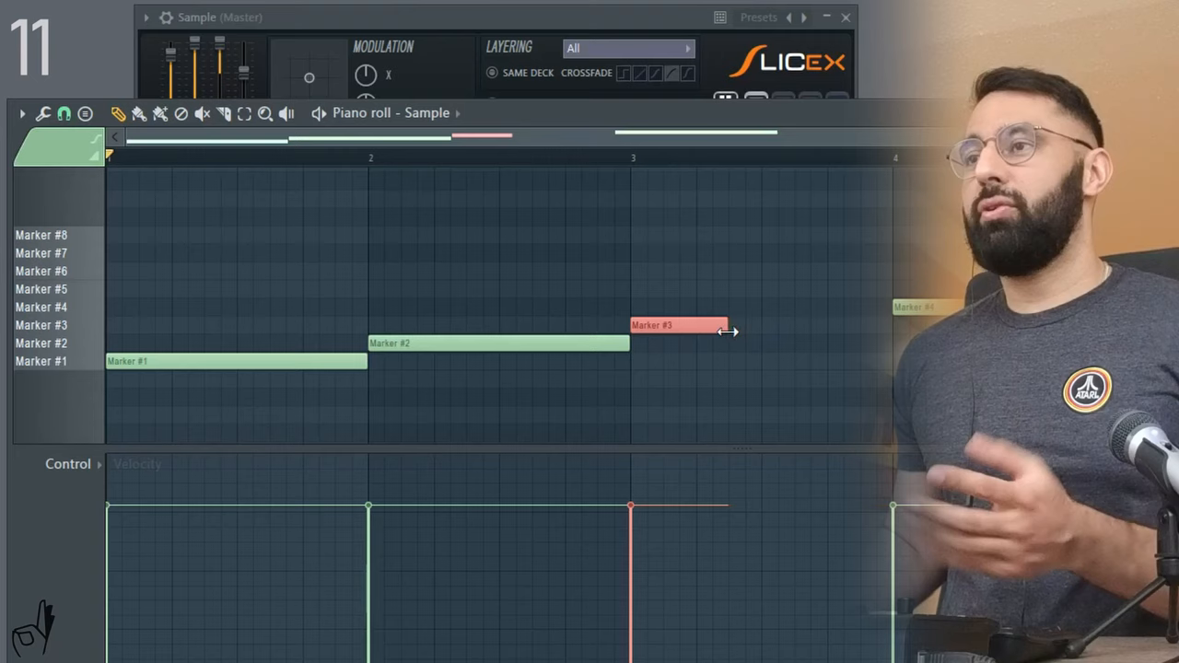
{"action": "left_click_drag", "start_coordinate": [728, 331], "coordinate": [678, 325]}
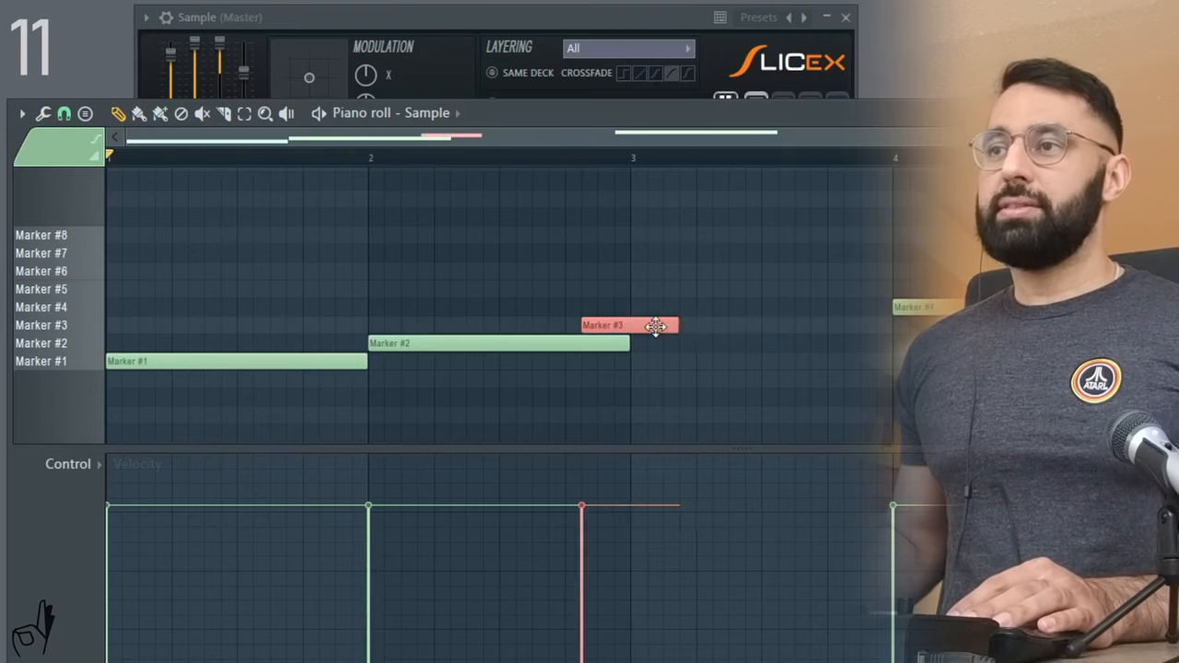
{"action": "left_click_drag", "start_coordinate": [631, 324], "coordinate": [153, 324]}
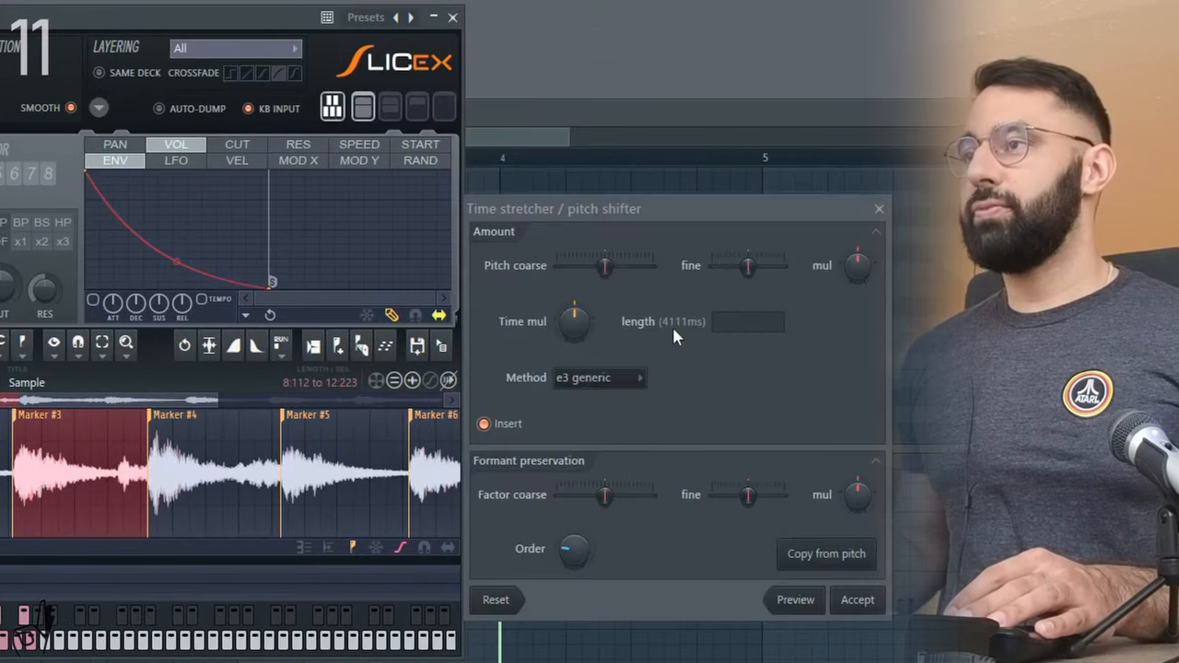
- Time-stretch the Marker #3 slice to 1570 ms and shorten its note at bar 1
{"action": "left_click", "coordinate": [748, 321]}
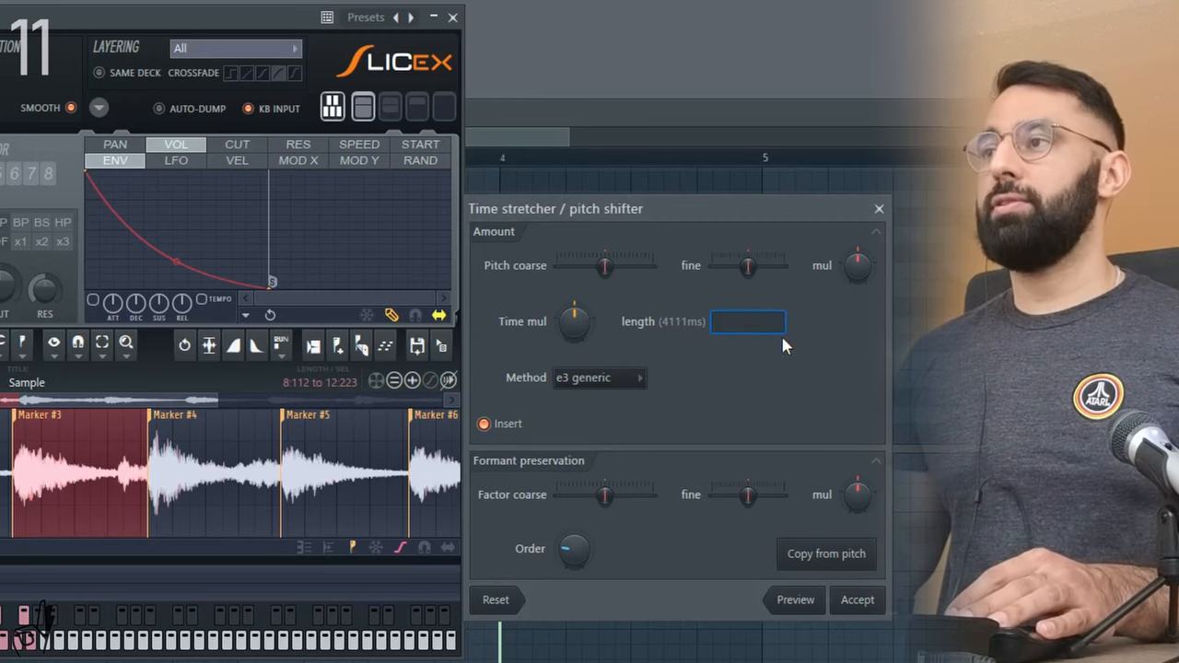
{"action": "type", "text": "1570"}
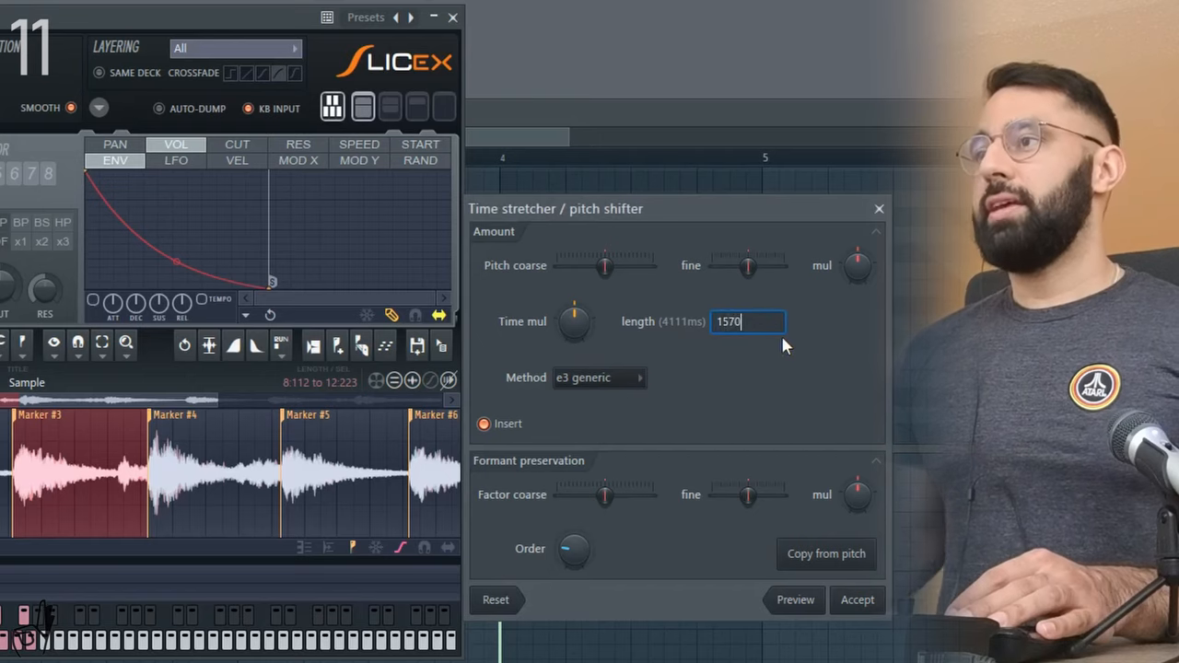
{"action": "mouse_move", "coordinate": [857, 599]}
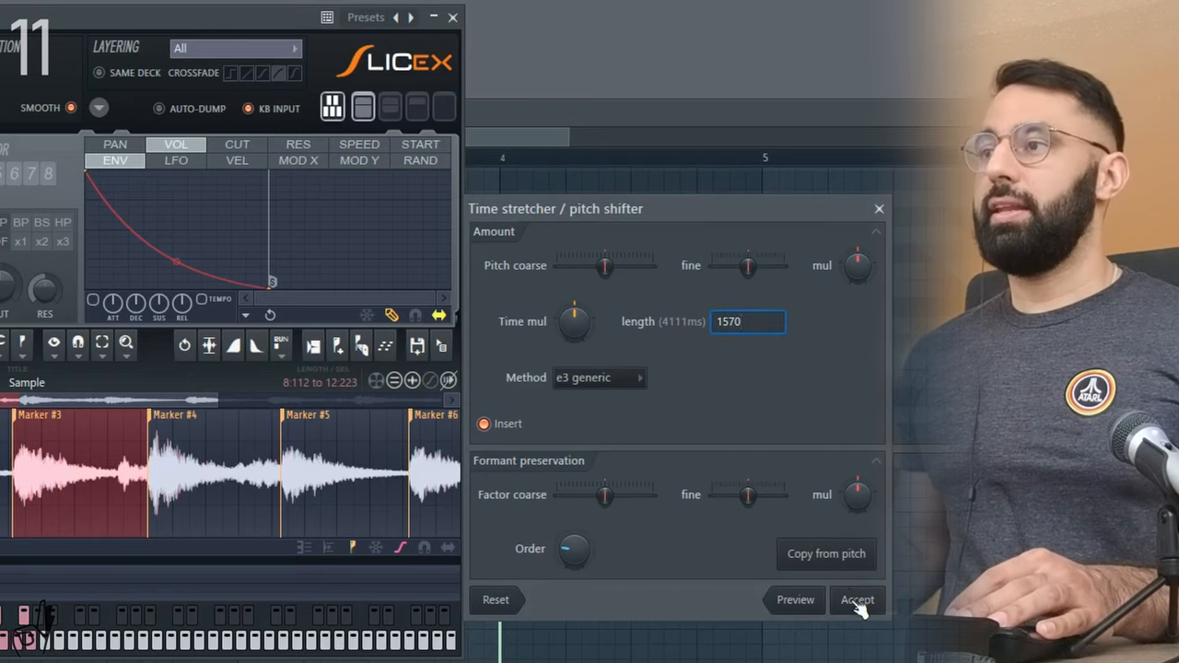
{"action": "left_click", "coordinate": [857, 600]}
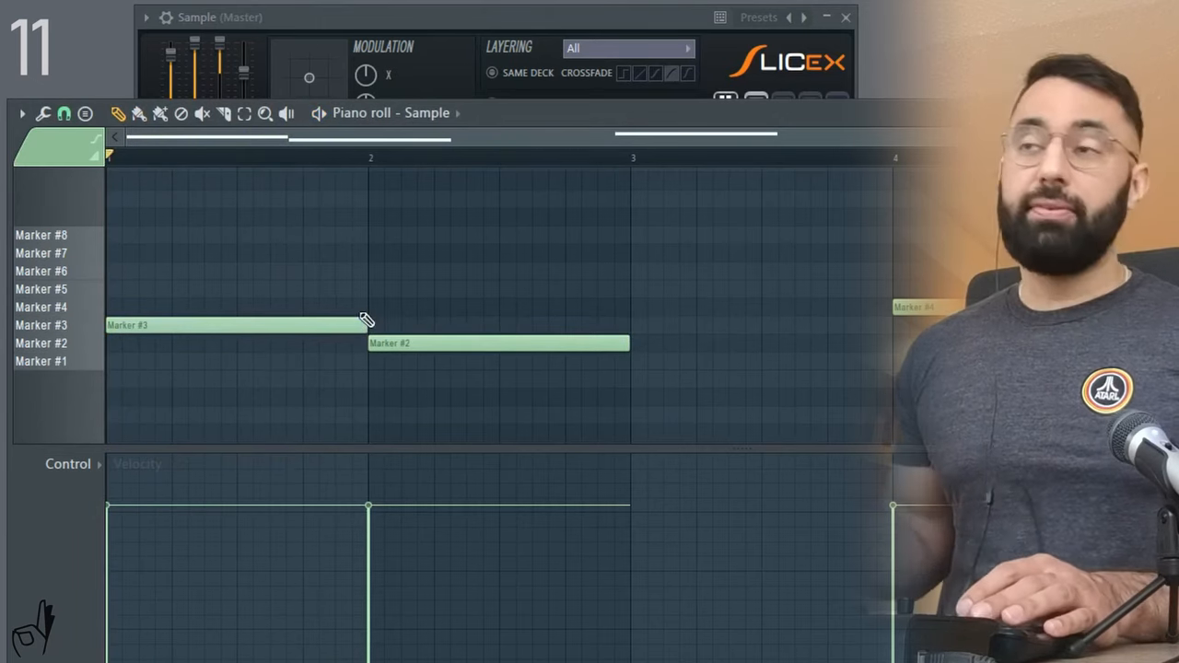
{"action": "left_click", "coordinate": [41, 325]}
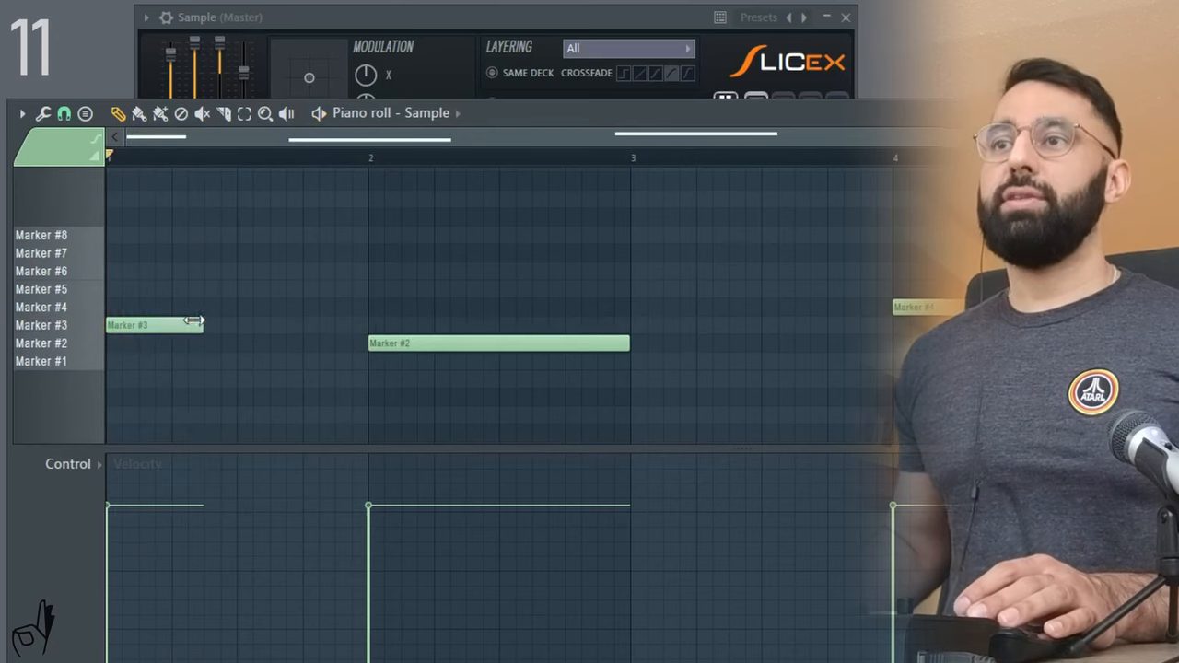
{"action": "mouse_move", "coordinate": [246, 358]}
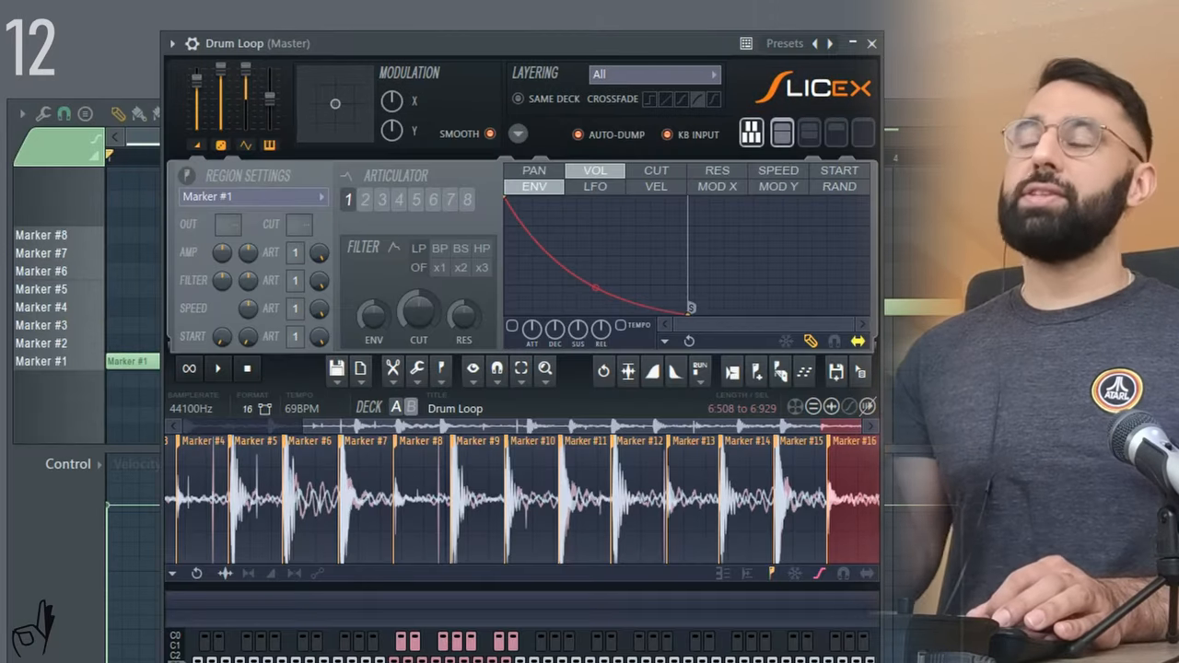
- Show the Drum Loop channel's Slicex window with its chopped drum sample
{"action": "left_click", "coordinate": [41, 361]}
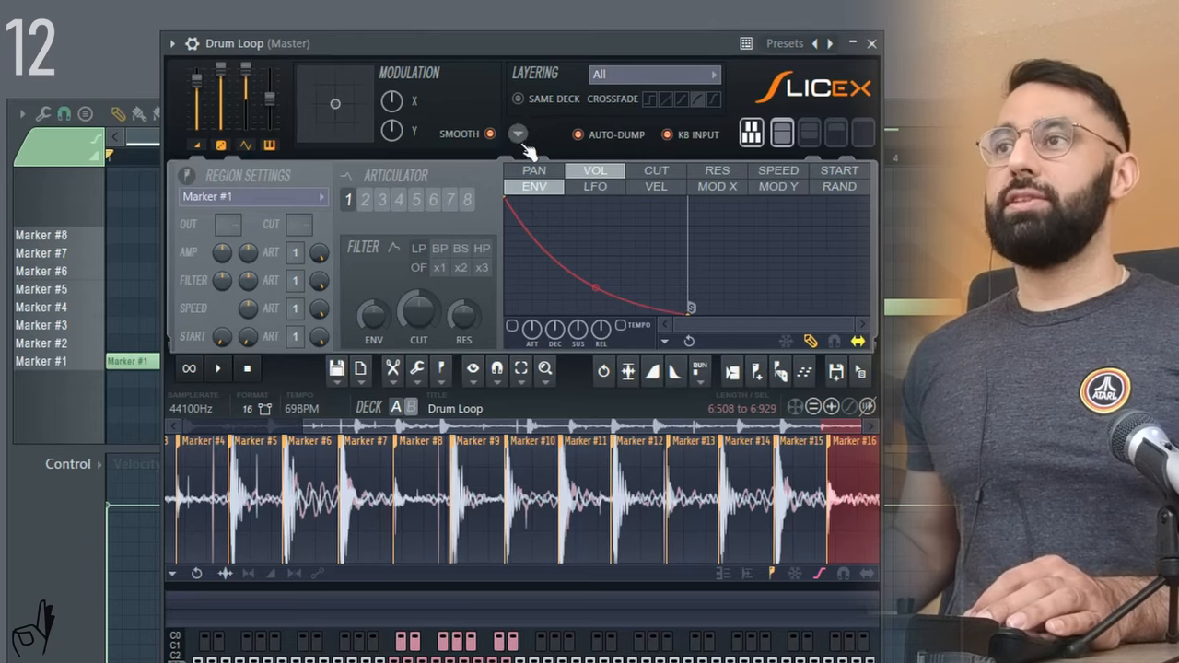
{"action": "left_click", "coordinate": [518, 134]}
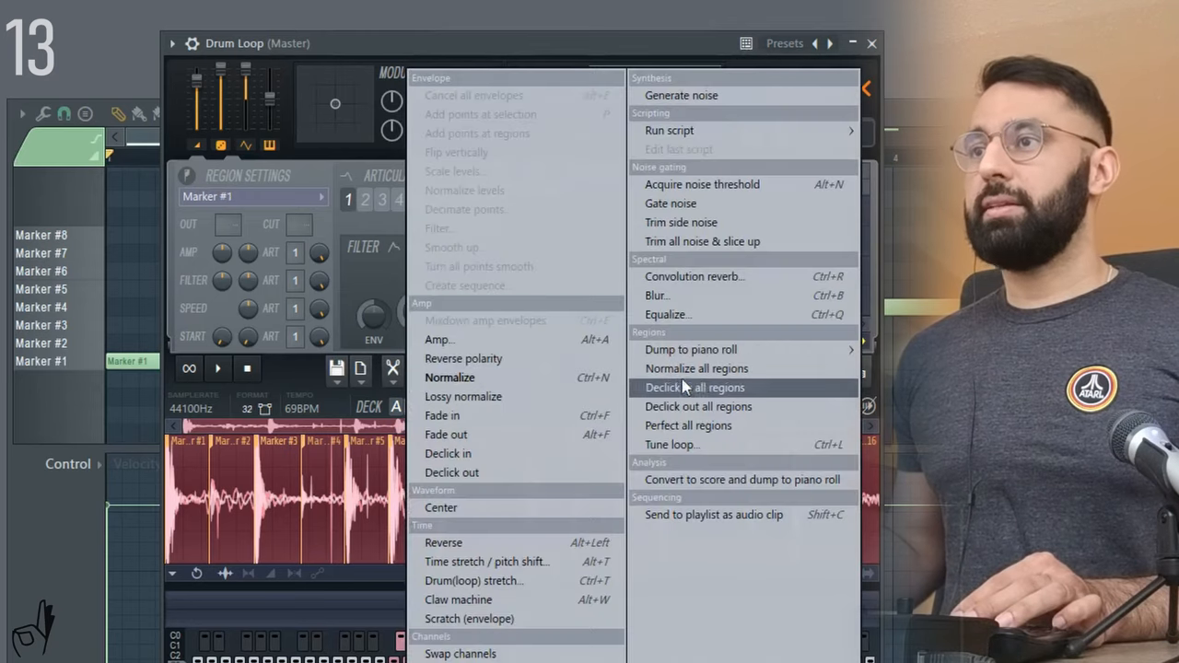
{"action": "mouse_move", "coordinate": [769, 406]}
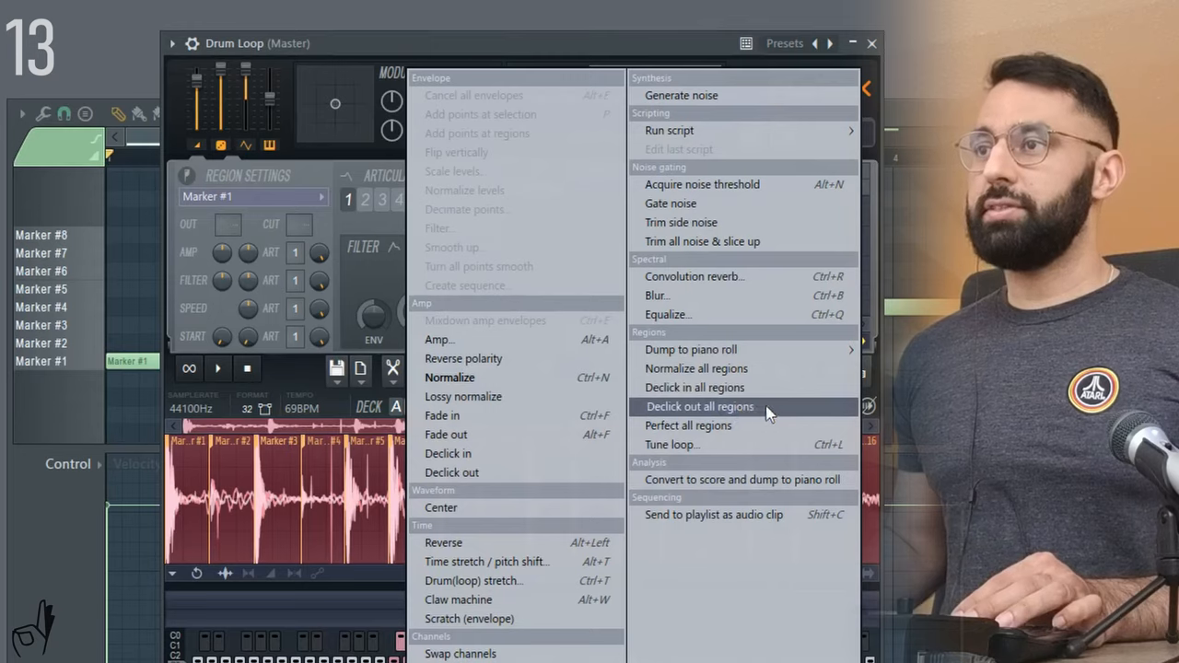
- Apply Declick out to all Drum Loop regions
{"action": "left_click", "coordinate": [700, 406]}
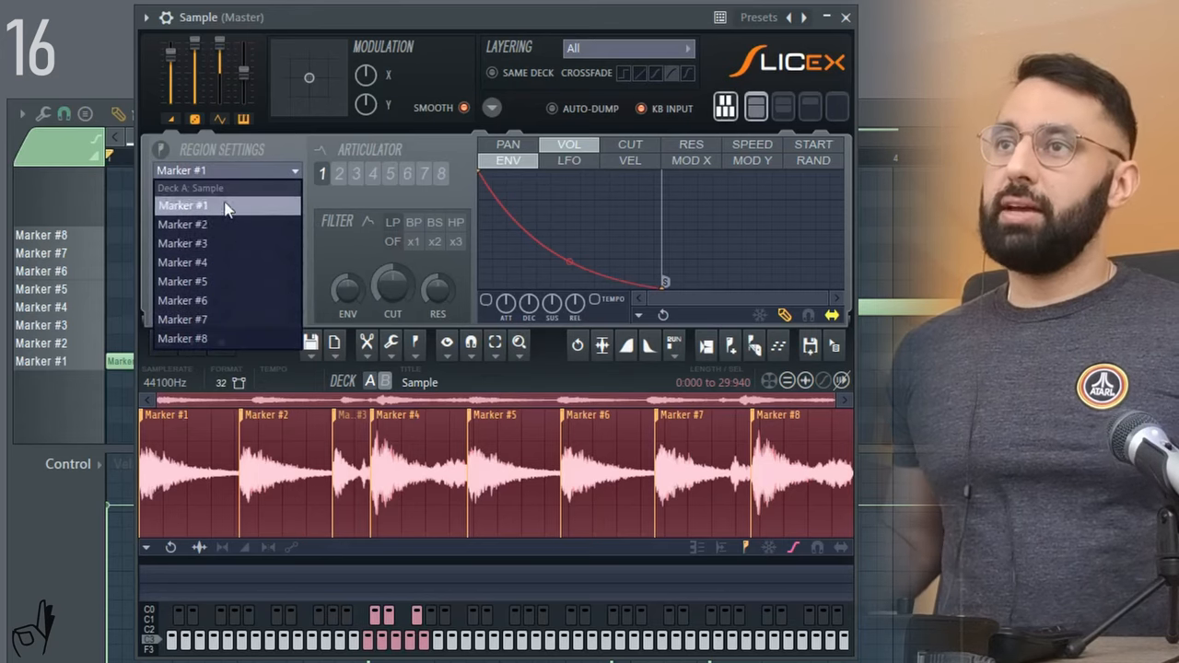
- Select Marker #1 in Slicex Region Settings for editing
{"action": "left_click", "coordinate": [182, 205]}
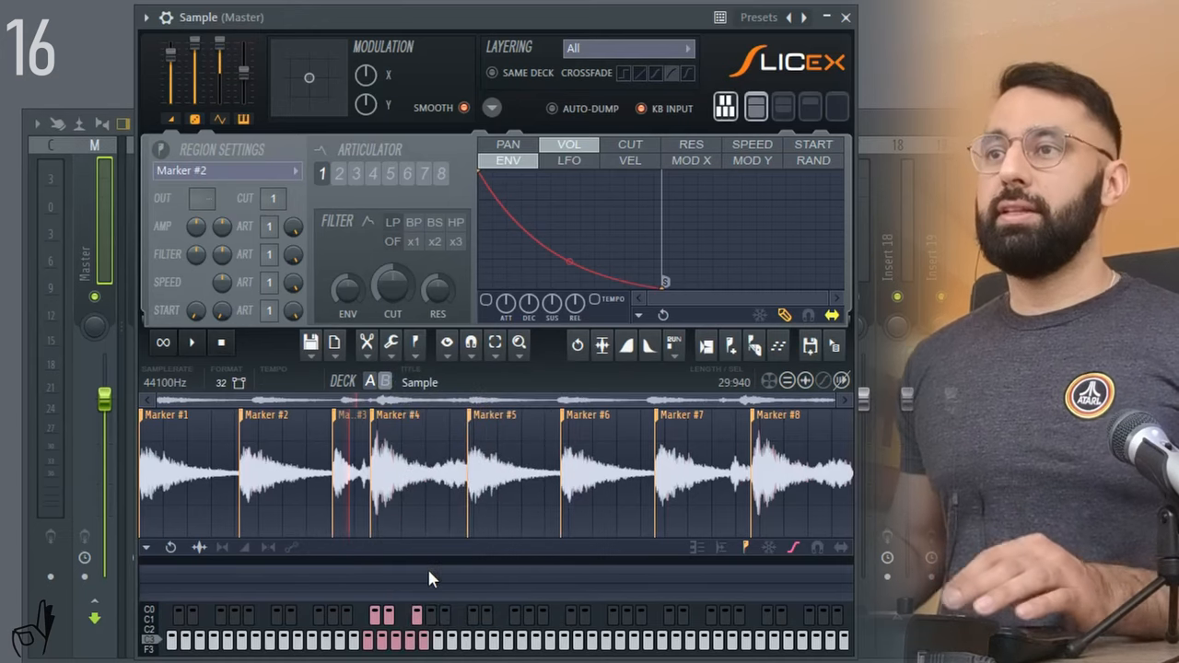
{"action": "left_click", "coordinate": [354, 470]}
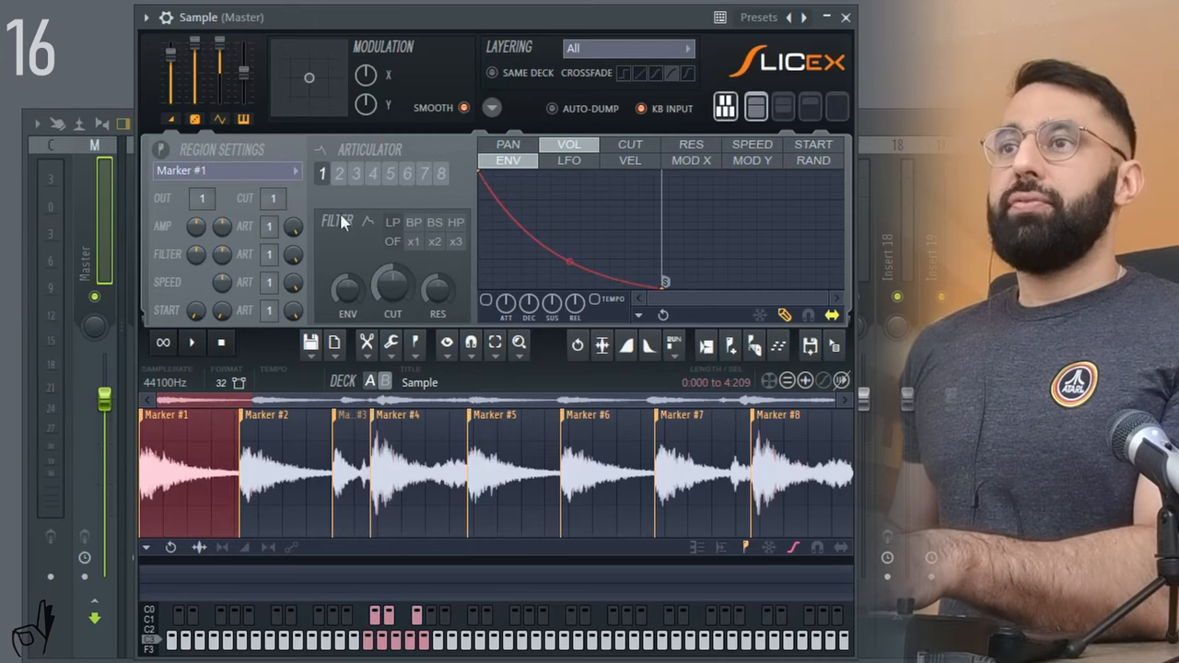
{"action": "mouse_move", "coordinate": [201, 263]}
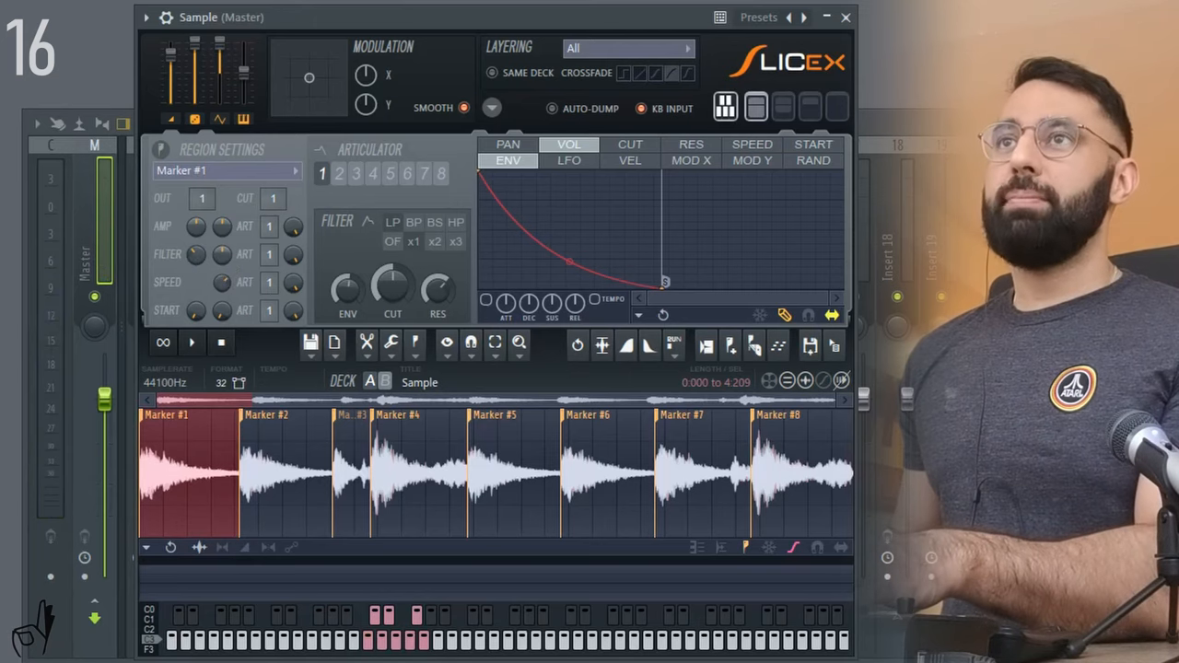
- Set Marker #1's OUT and CUT groups to 1
{"action": "left_click", "coordinate": [190, 342]}
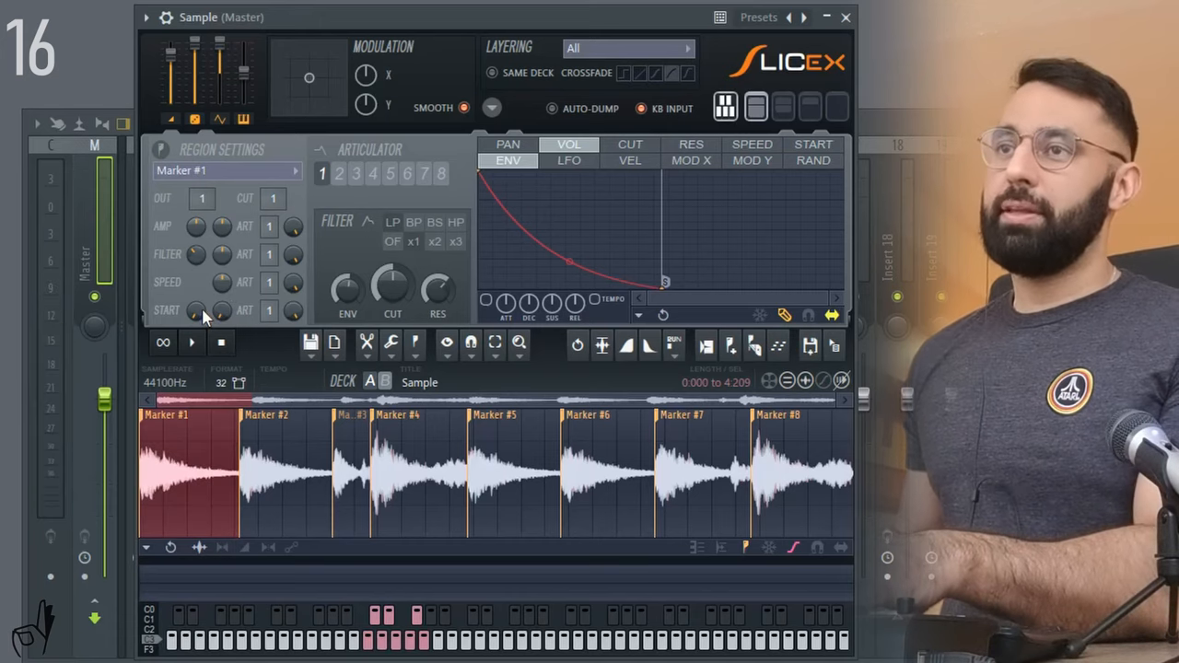
{"action": "mouse_move", "coordinate": [232, 325]}
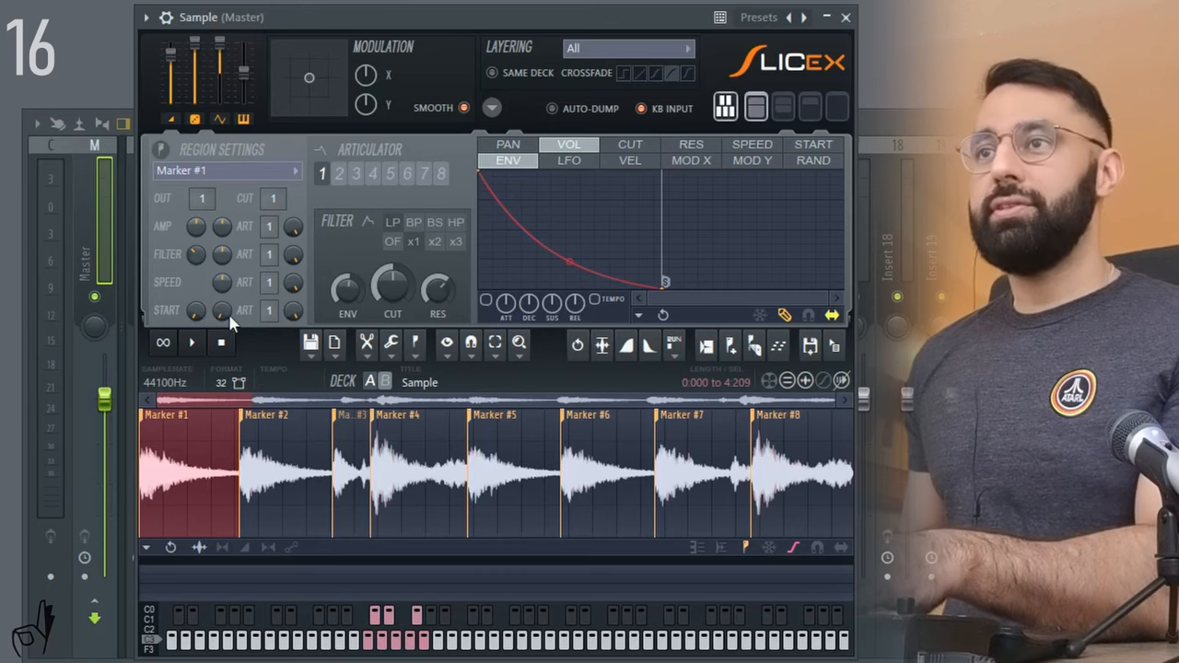
{"action": "mouse_move", "coordinate": [487, 242]}
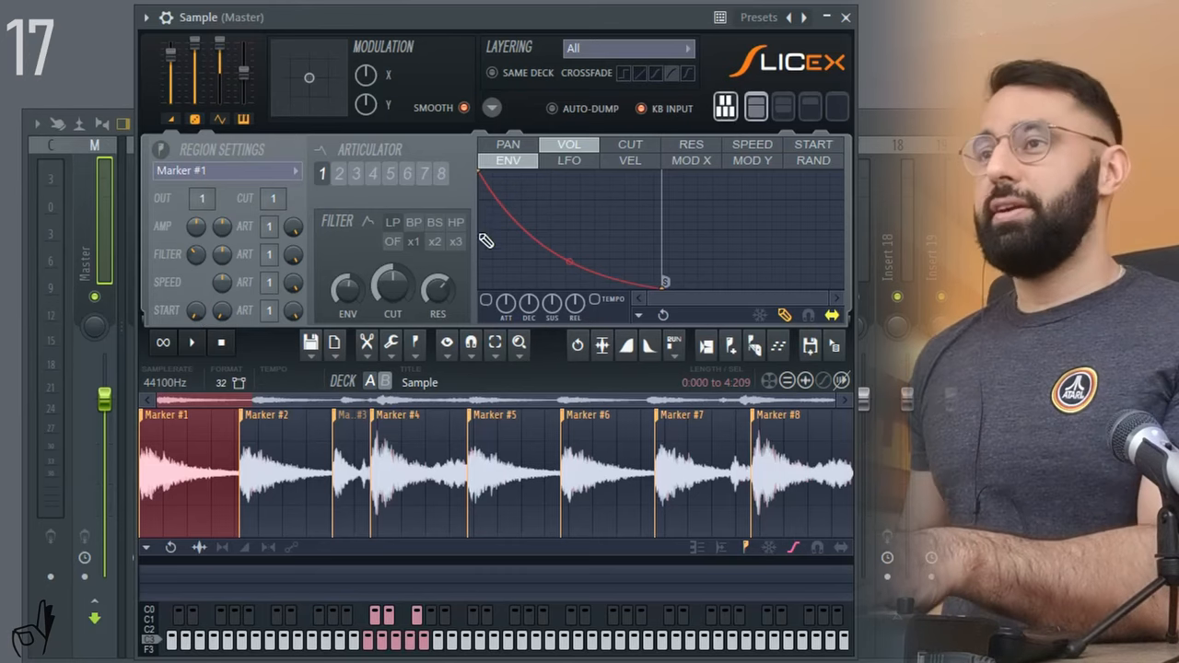
{"action": "mouse_move", "coordinate": [659, 313]}
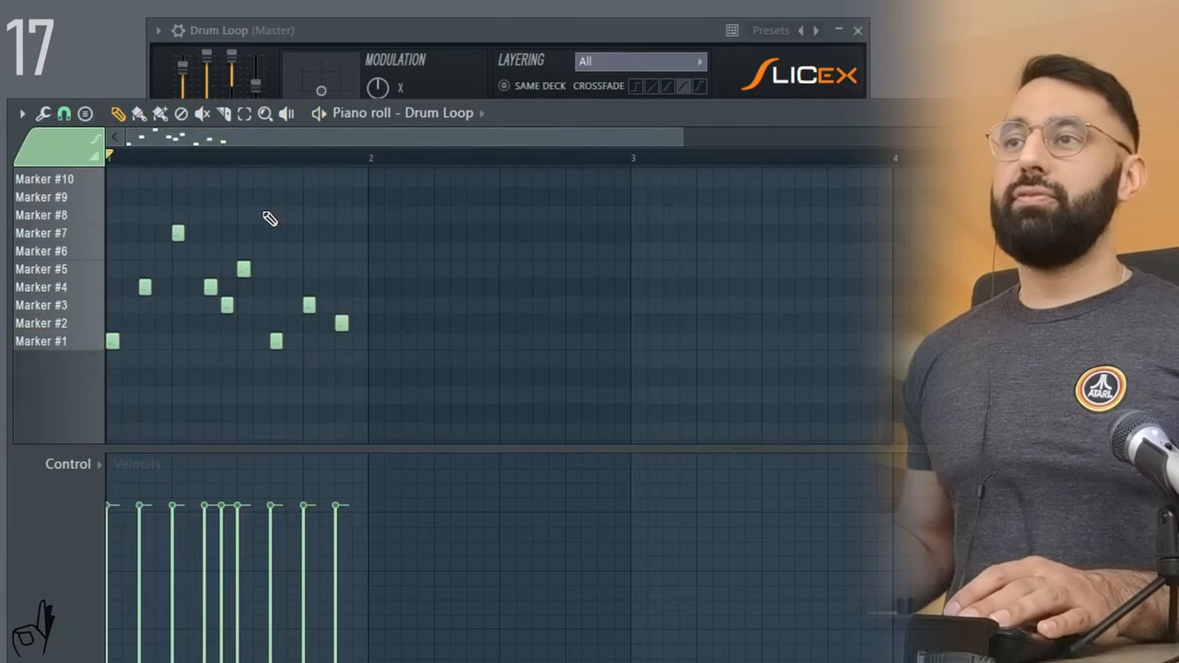
{"action": "mouse_move", "coordinate": [360, 239]}
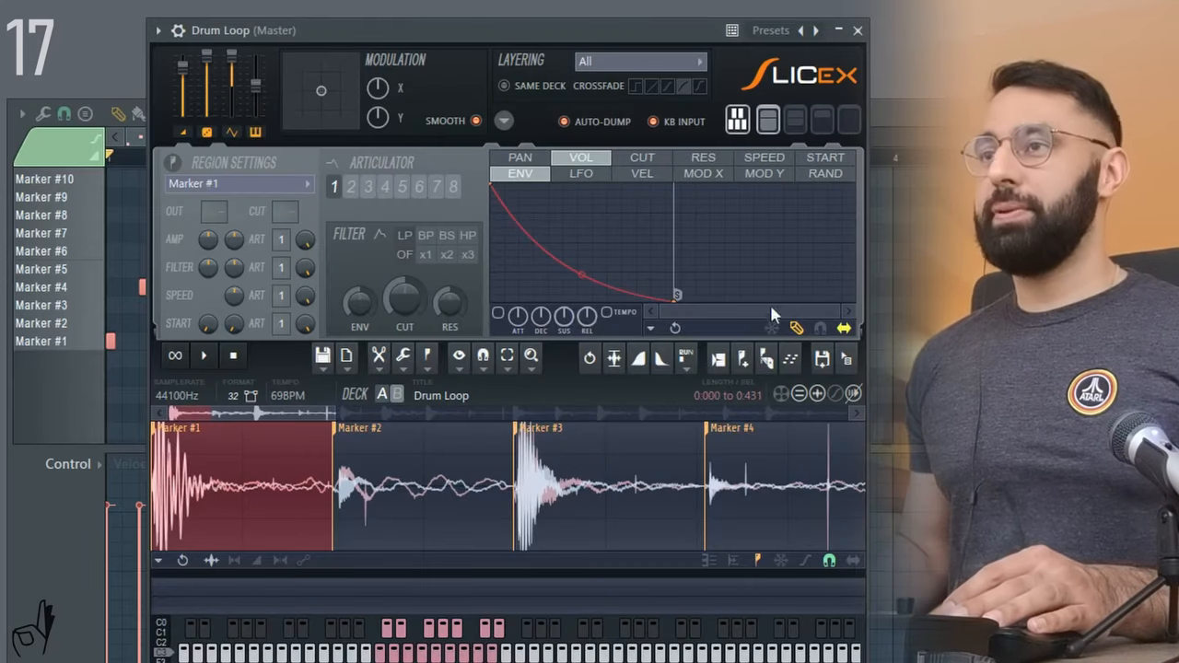
{"action": "mouse_move", "coordinate": [662, 316]}
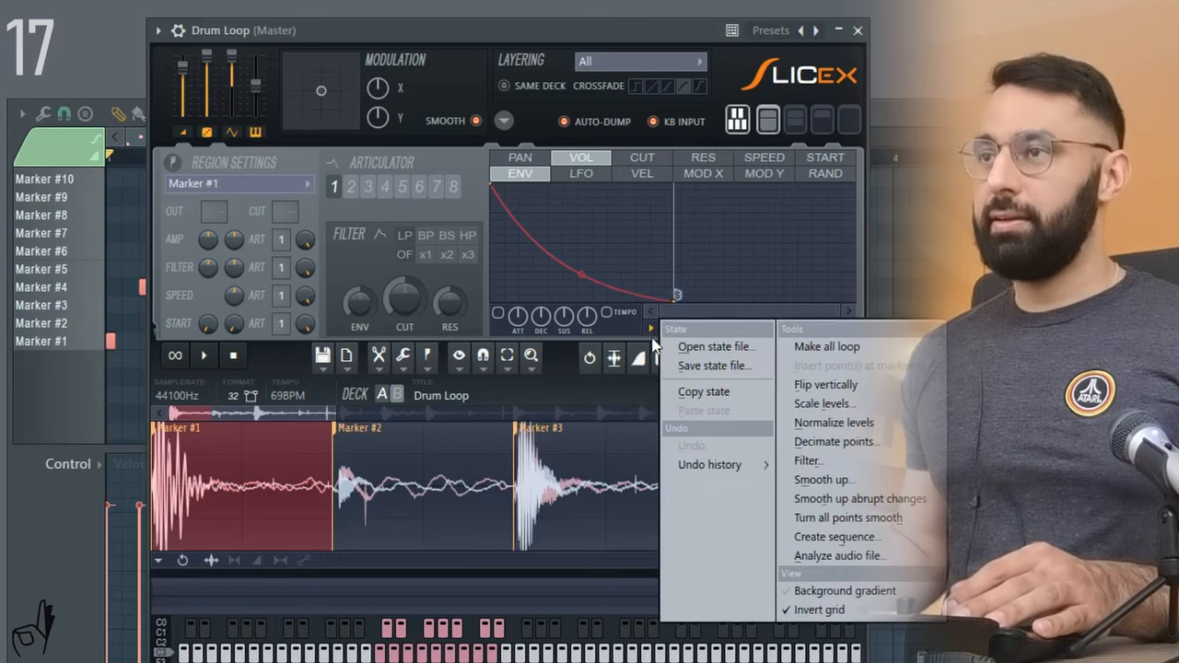
- Adjust marker #1's volume envelope points so it holds at full level, then decays
{"action": "left_click", "coordinate": [716, 365]}
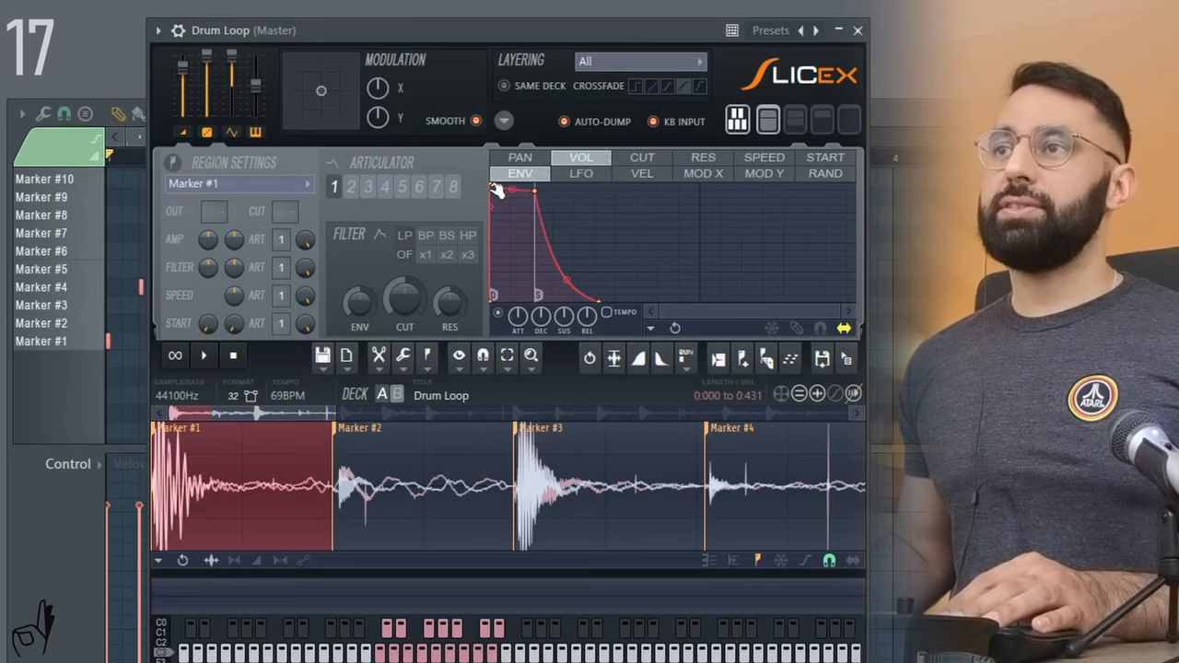
{"action": "mouse_move", "coordinate": [525, 260]}
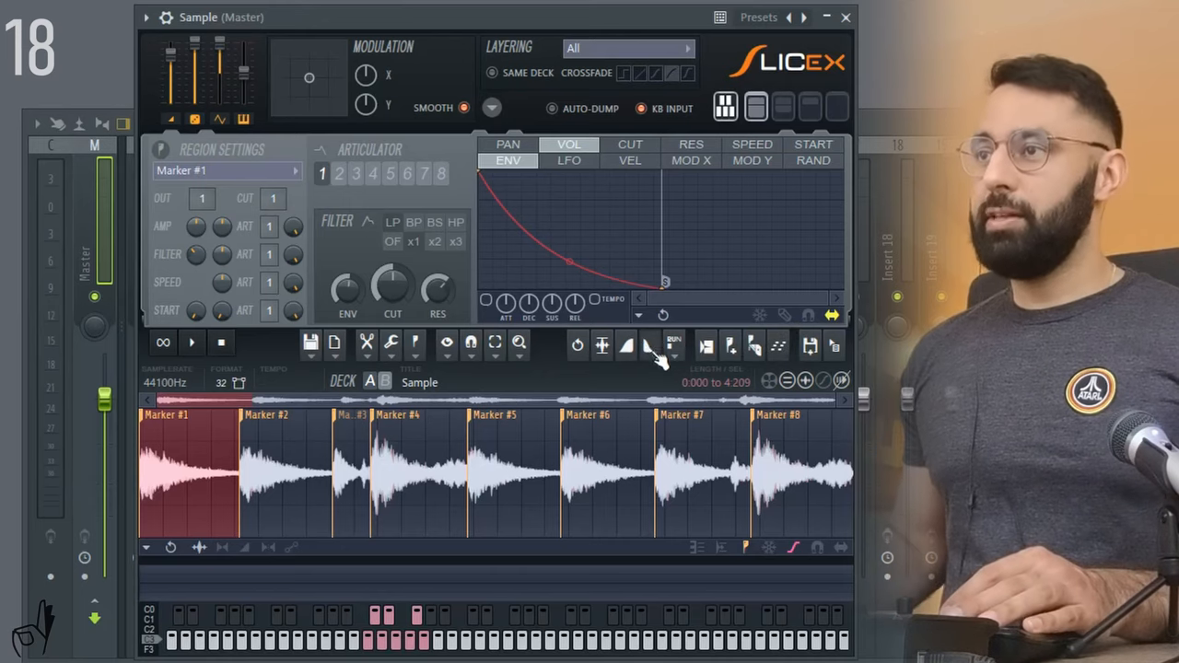
{"action": "mouse_move", "coordinate": [761, 330]}
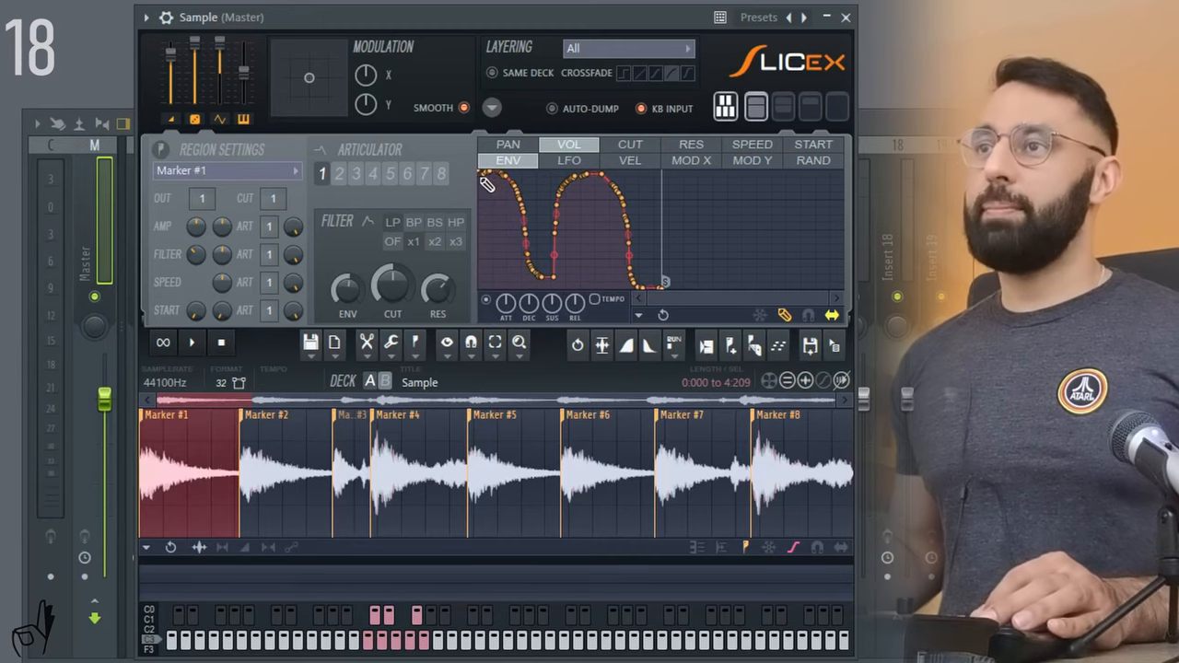
{"action": "mouse_move", "coordinate": [574, 204]}
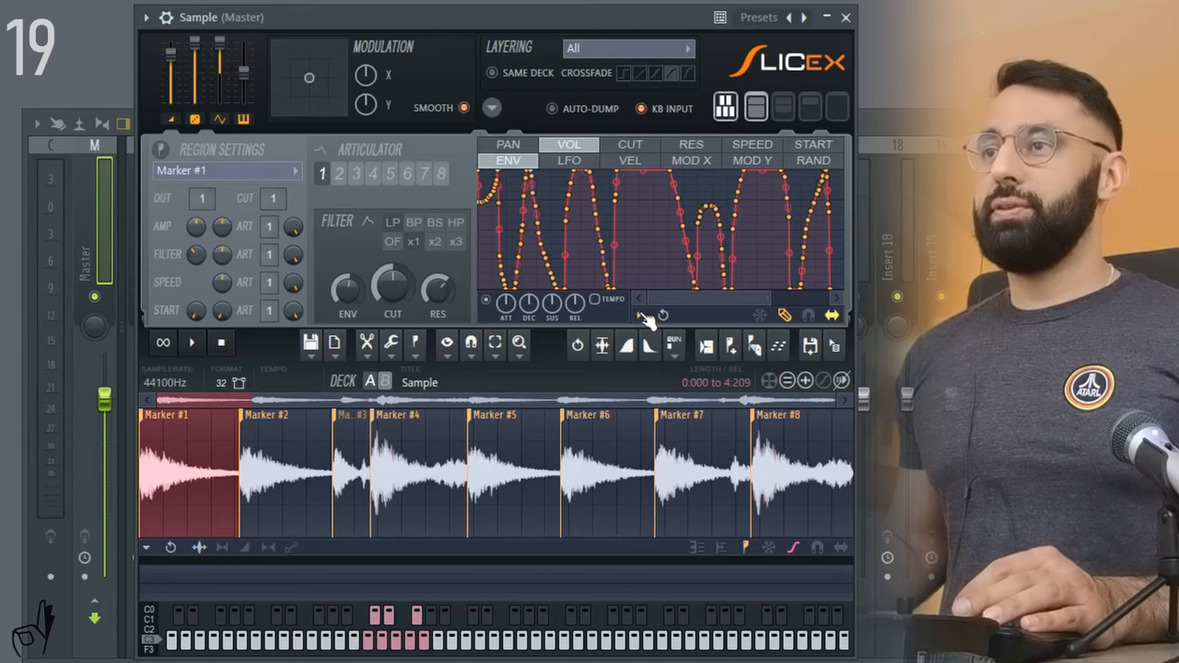
- Smooth the Sample's volume envelope into rolling waves, then reopen the Drum Loop in Slicex
{"action": "right_click", "coordinate": [661, 315]}
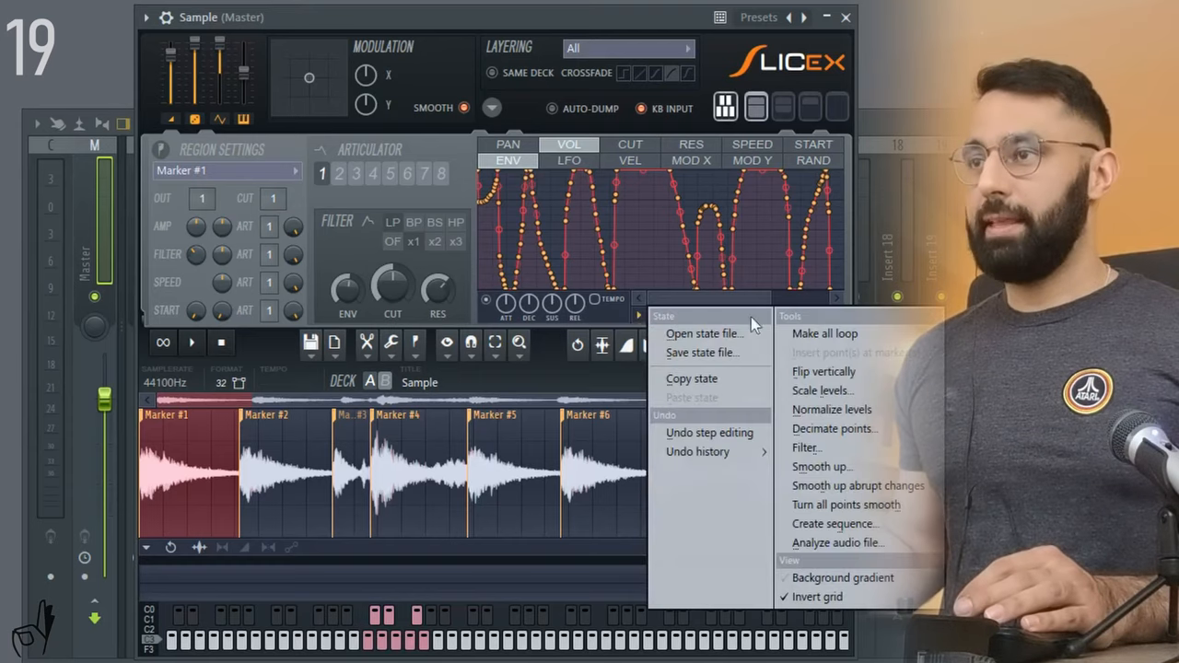
{"action": "left_click", "coordinate": [822, 466]}
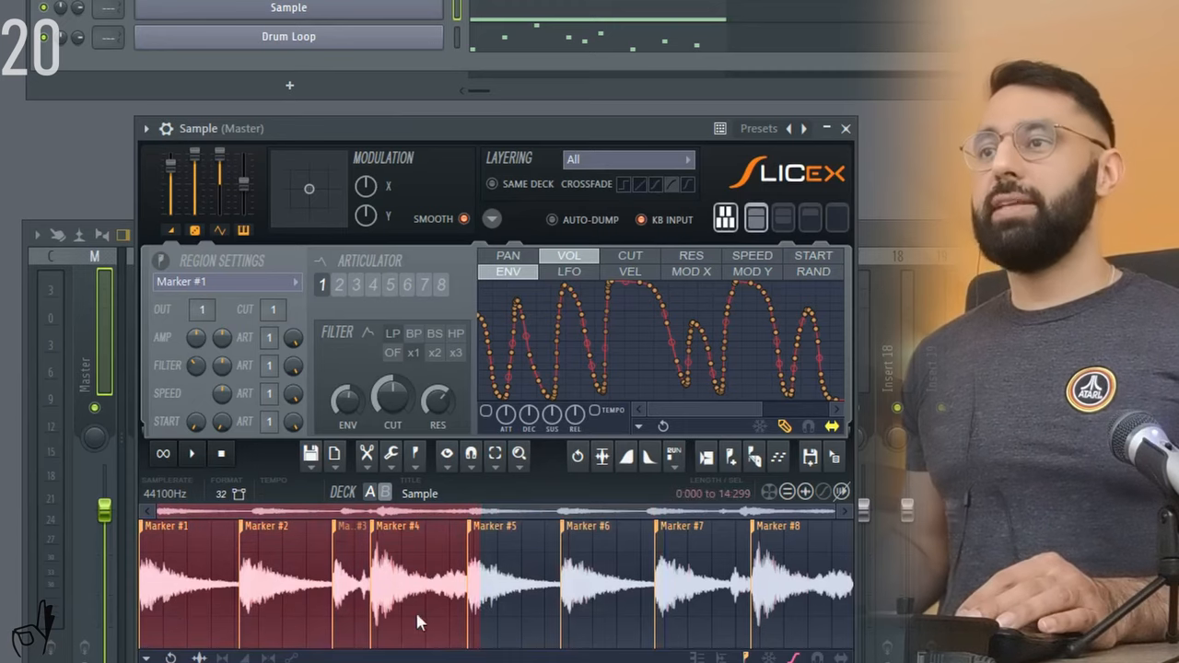
{"action": "mouse_move", "coordinate": [452, 620]}
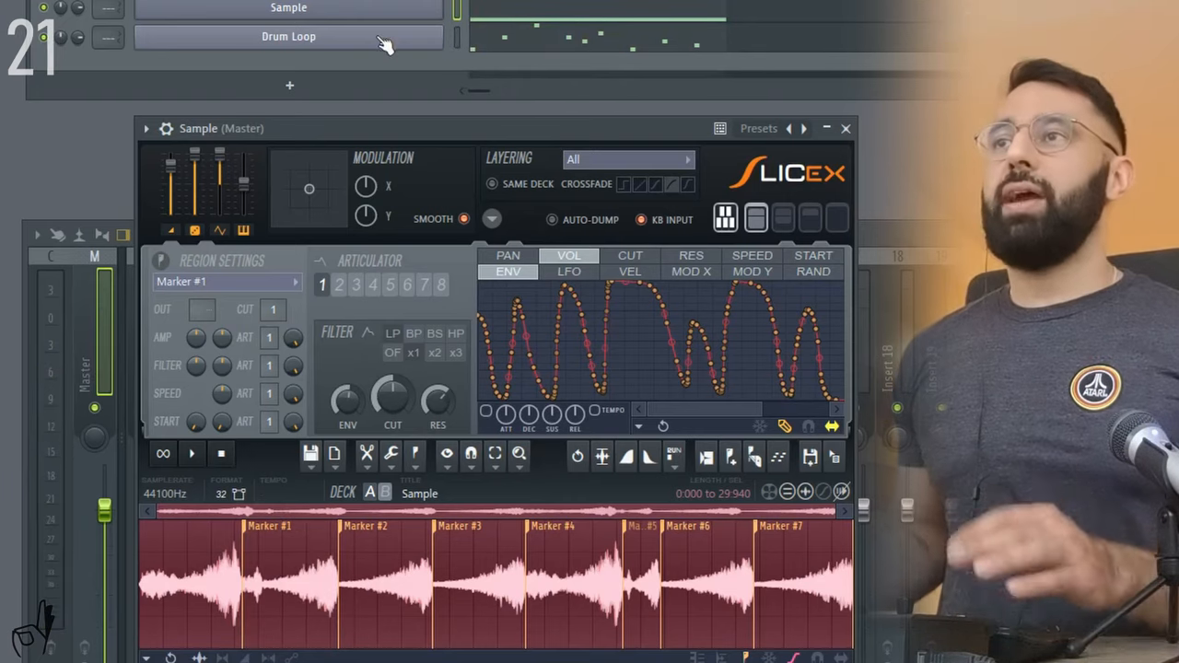
{"action": "left_click", "coordinate": [289, 37]}
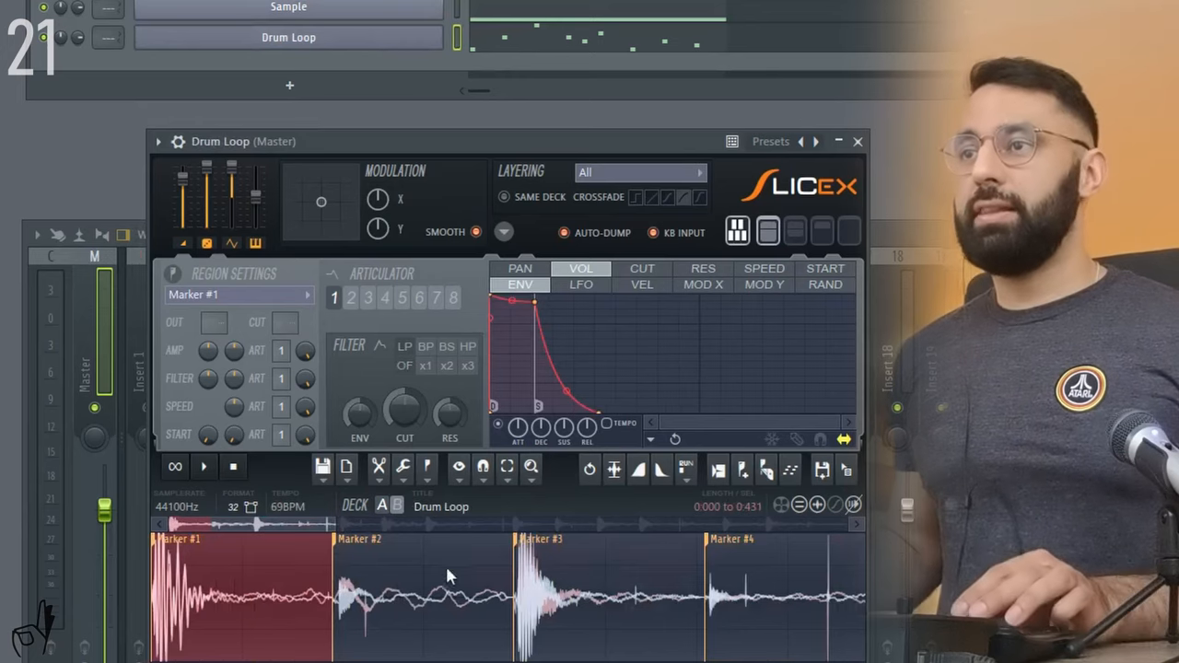